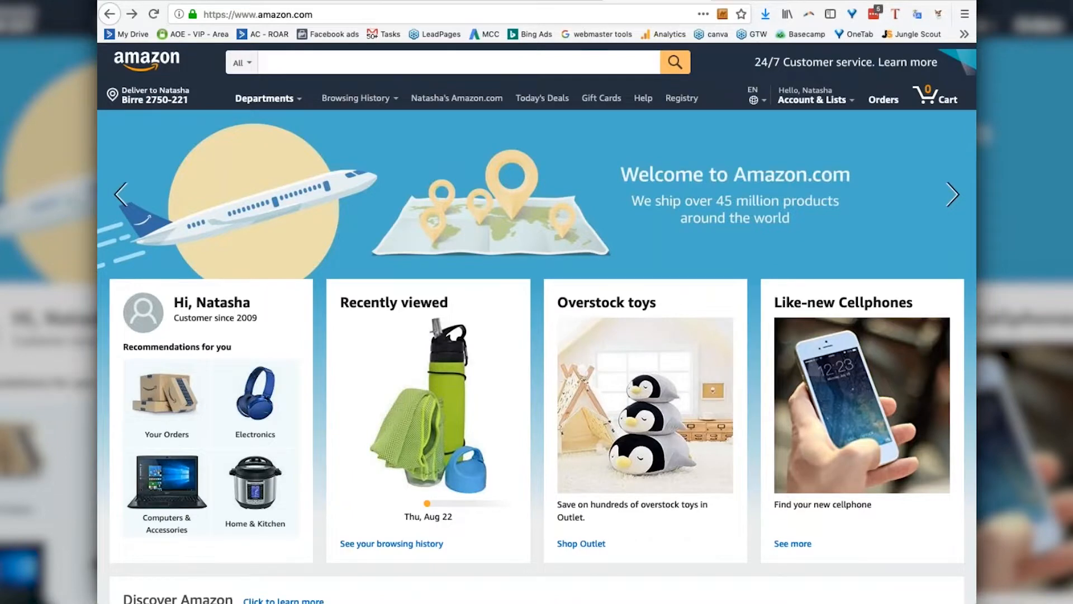
mouse_move(651, 318)
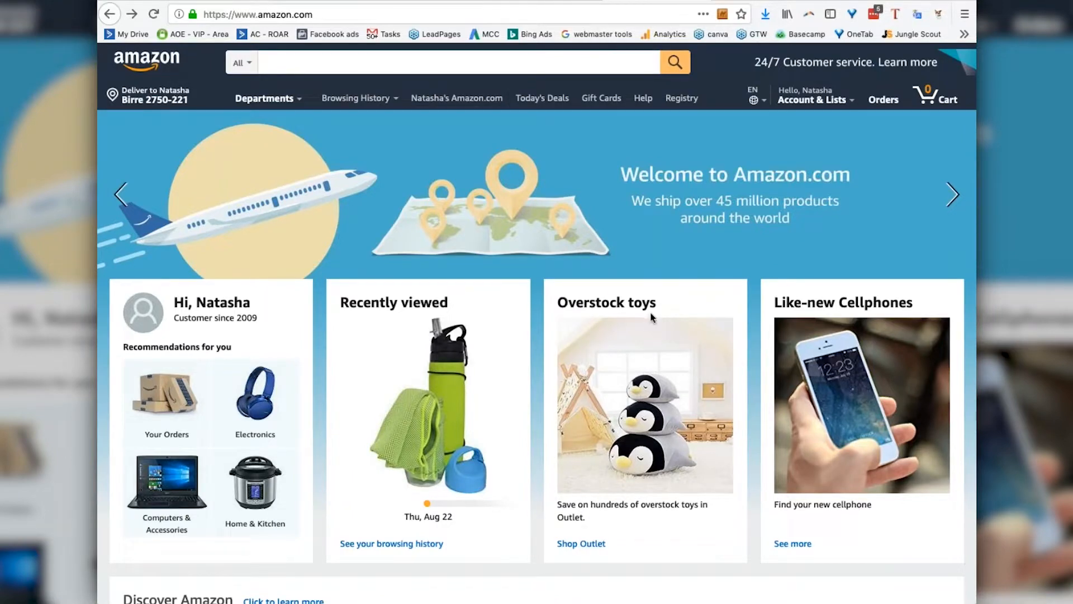
Step: Scroll down to Best Sellers in Toys & Games and open the canopy baby float
scroll("down", 3)
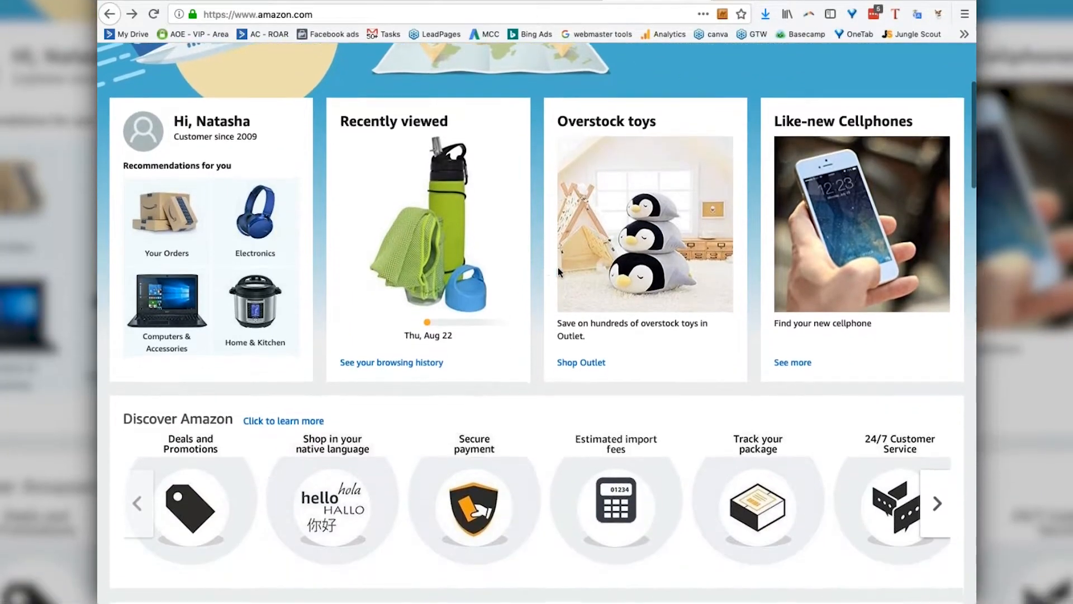
scroll("down", 3)
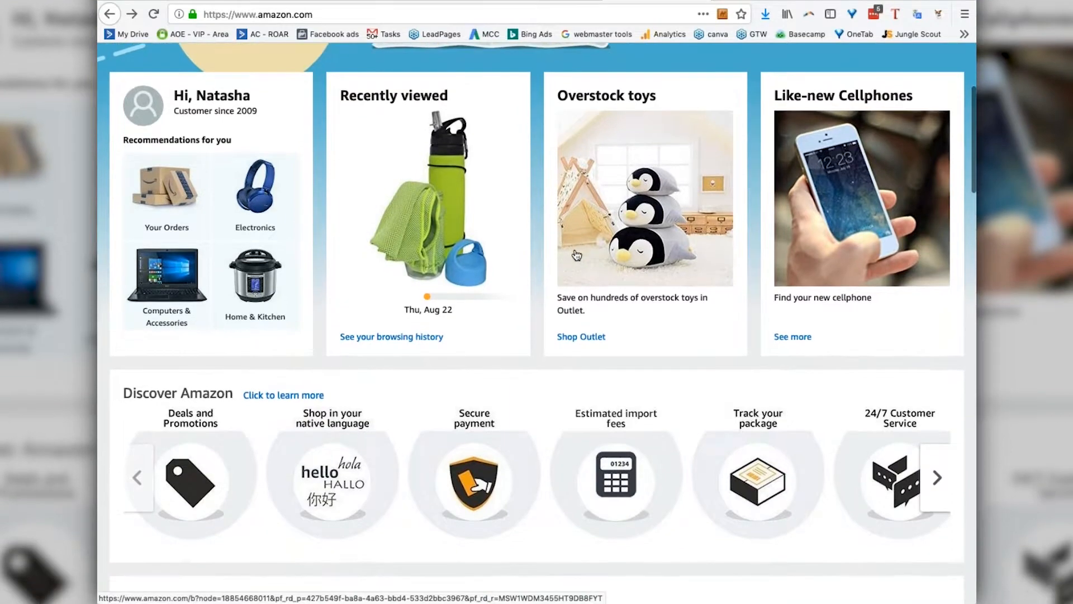
scroll("down", 3)
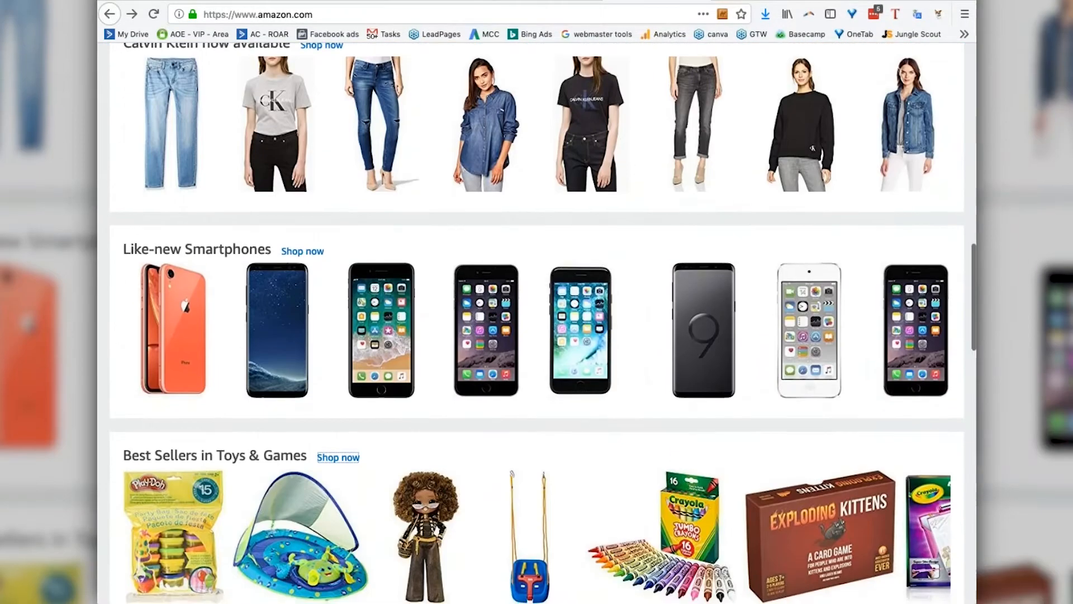
scroll("down", 3)
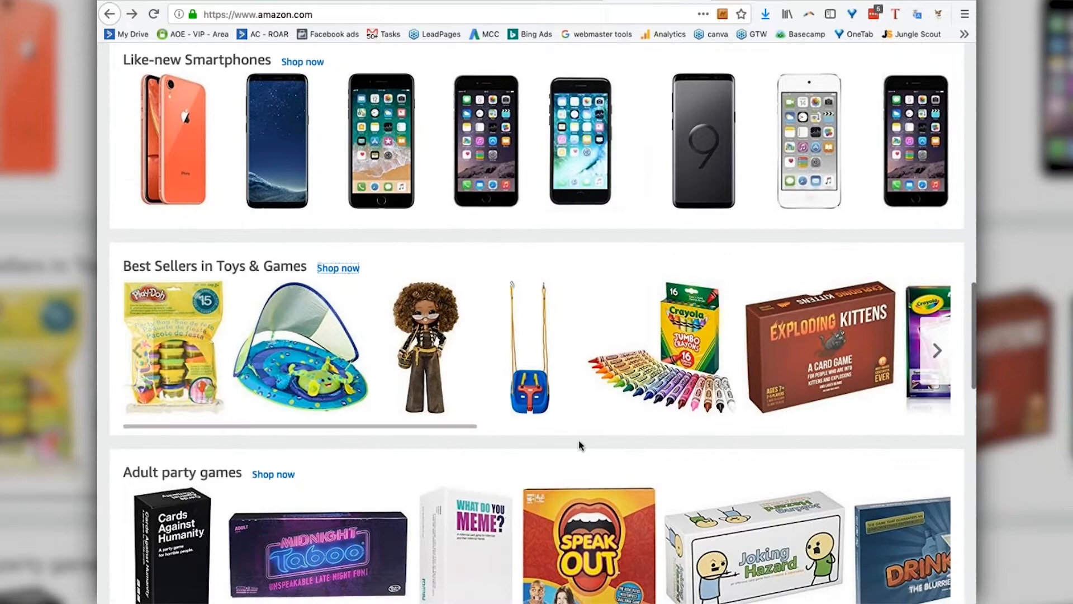
mouse_move(291, 343)
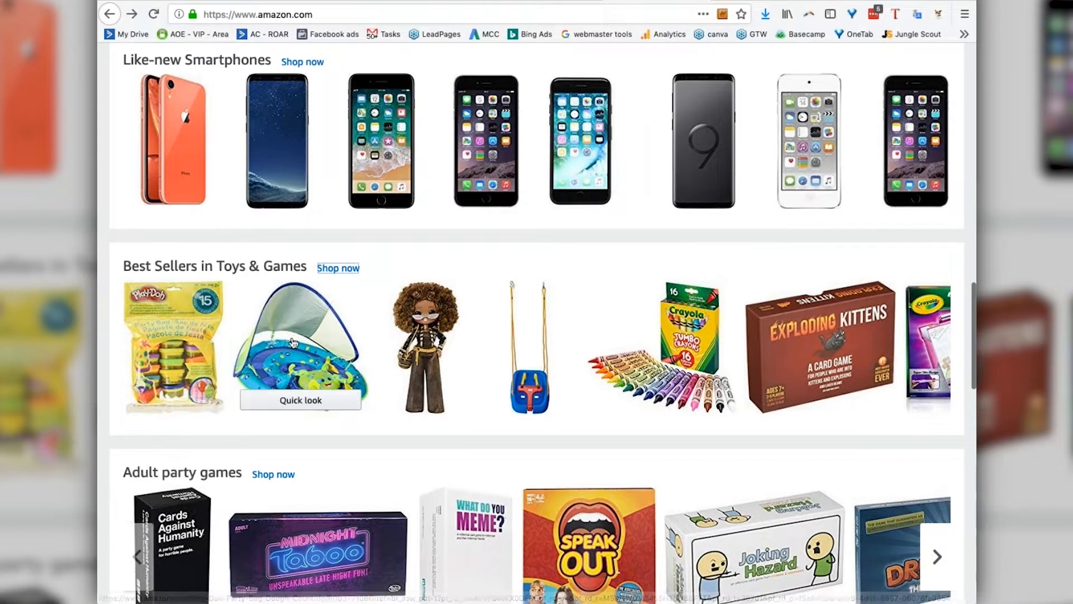
left_click(293, 345)
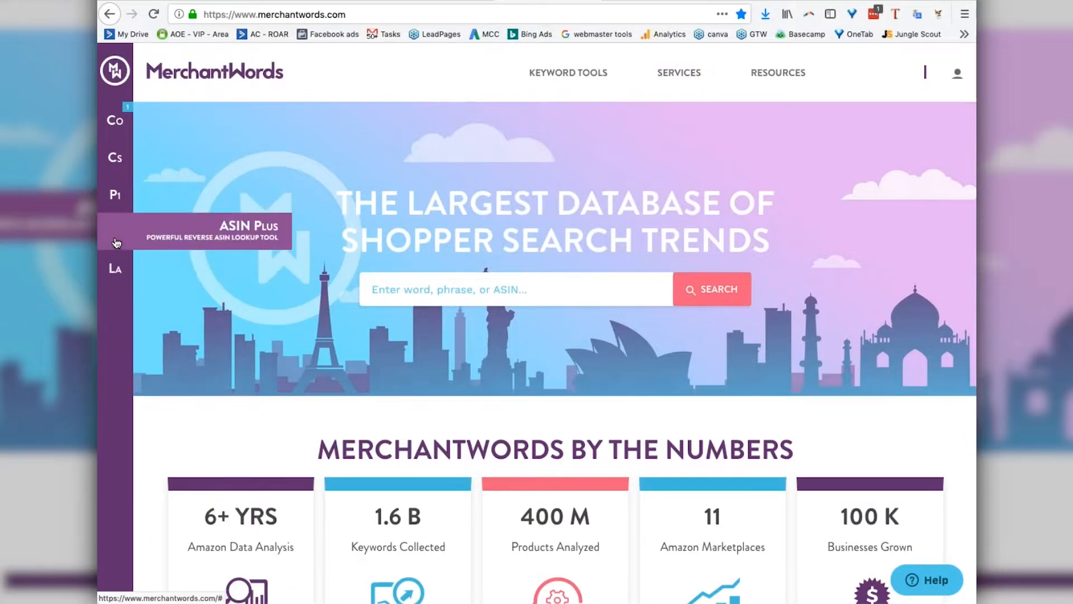
mouse_move(264, 273)
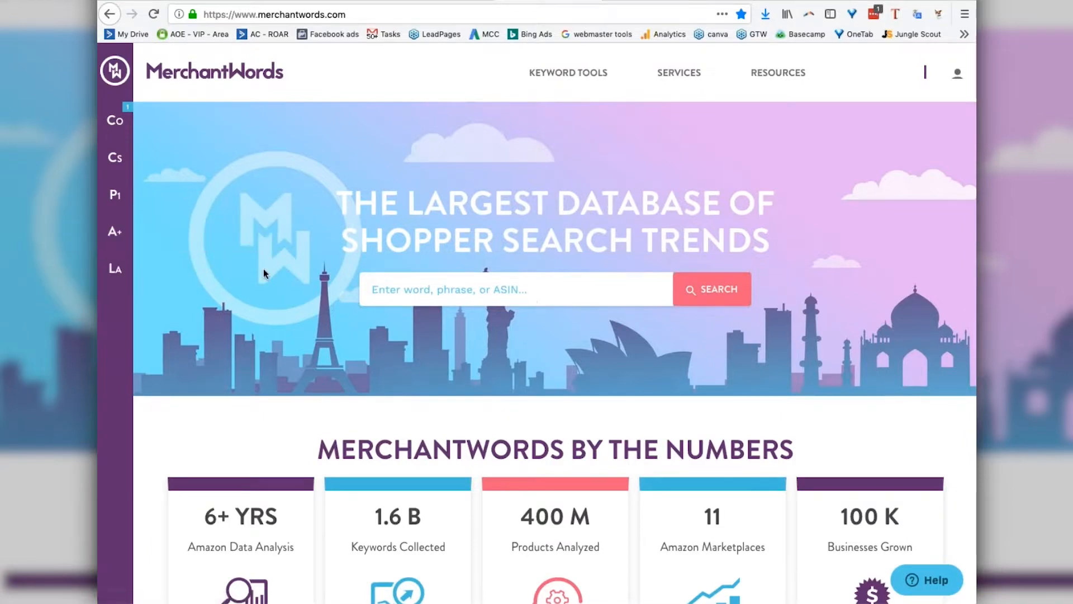
Step: Search MerchantWords for ASIN B000WQZD9U, then log back in when prompted
type("B000WQZD9U")
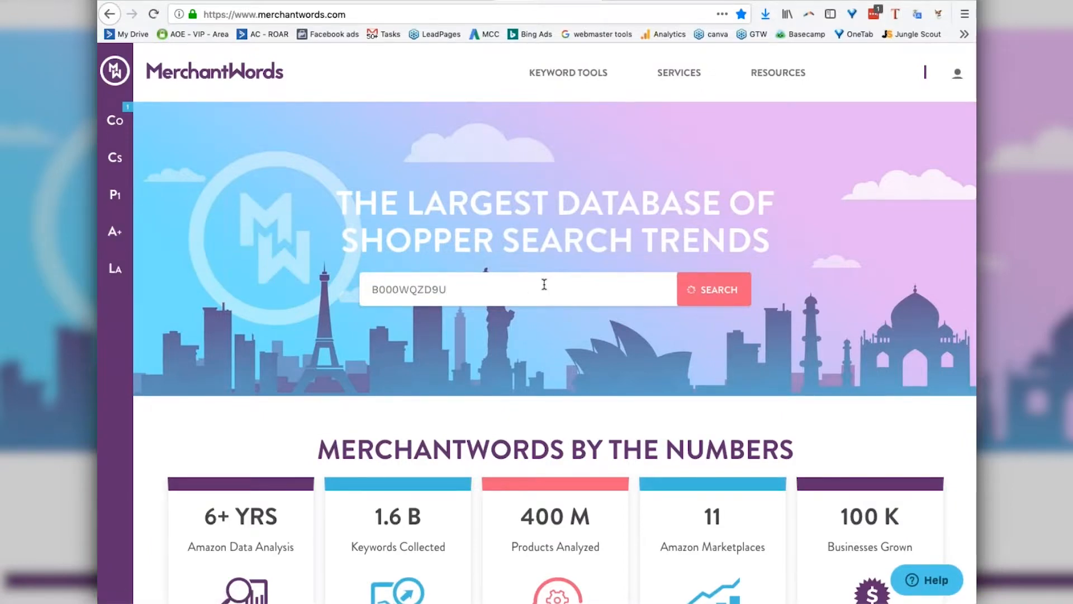
left_click(714, 288)
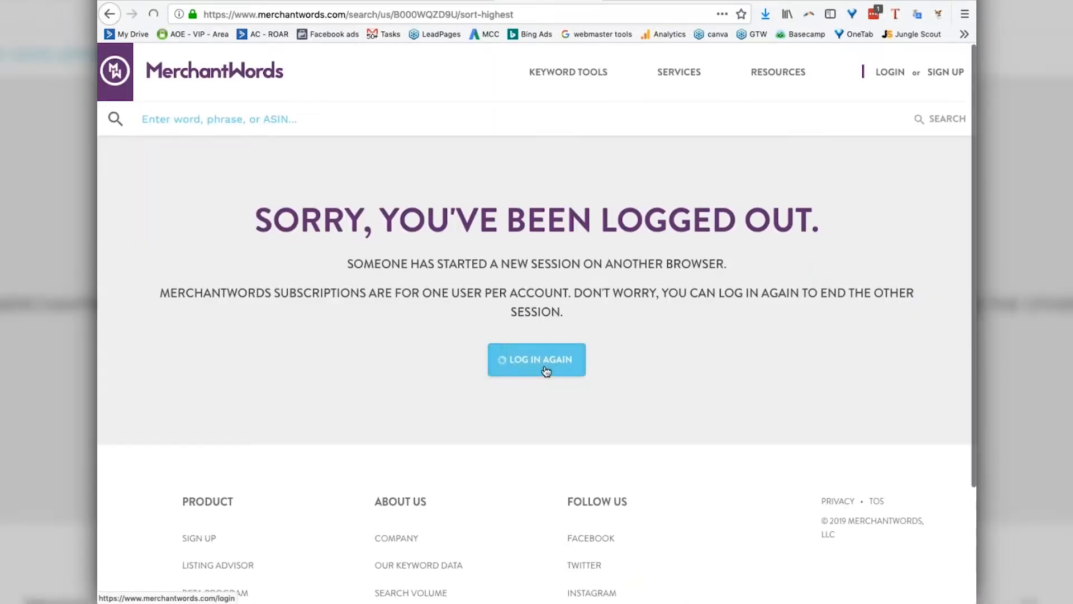
left_click(537, 359)
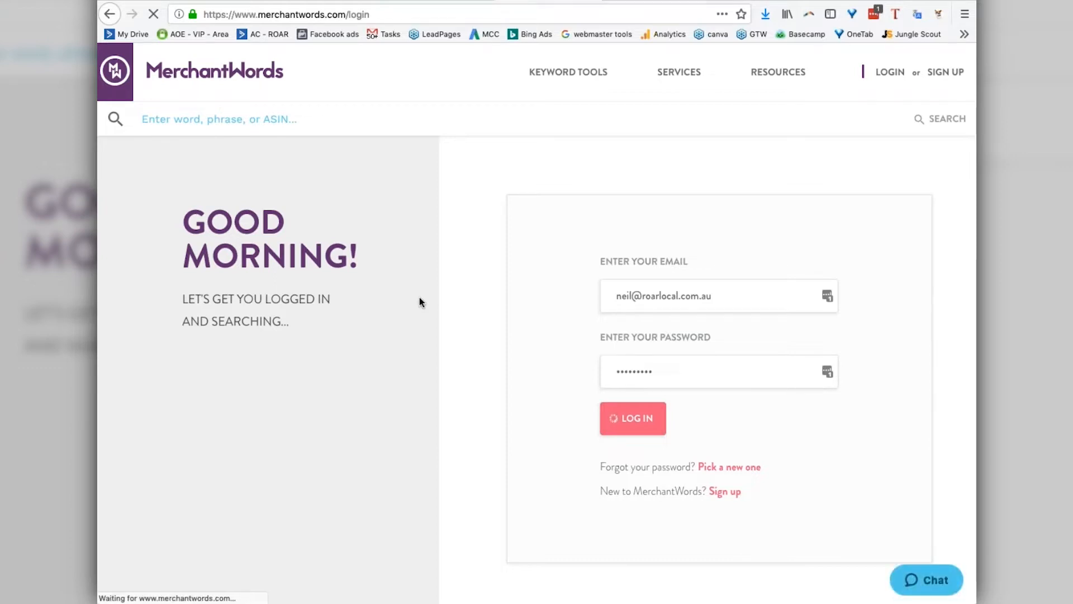
left_click(633, 418)
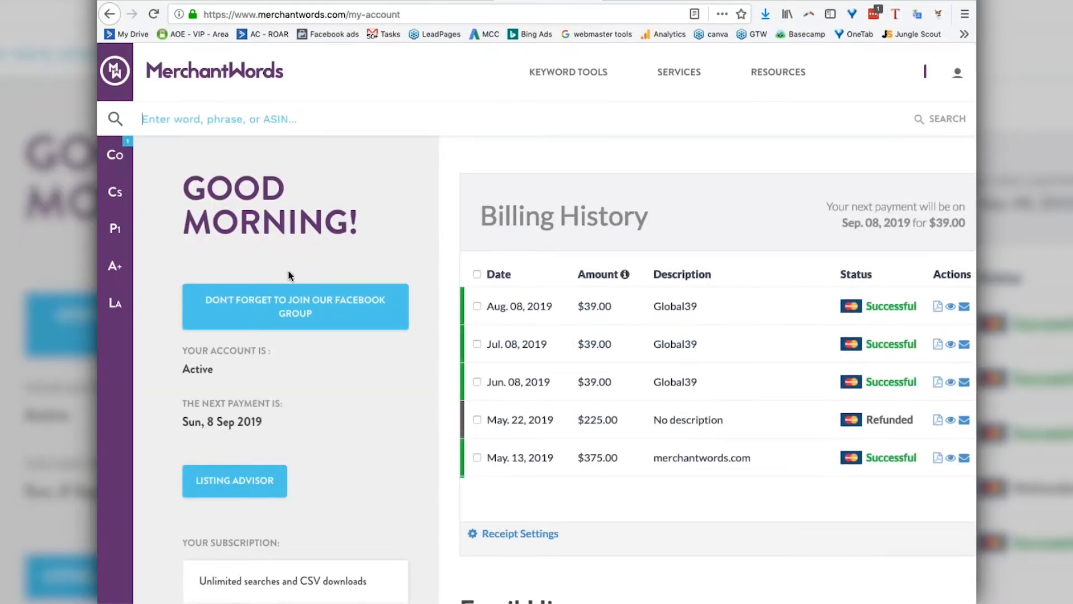
mouse_move(127, 263)
type("B000WQZD9U")
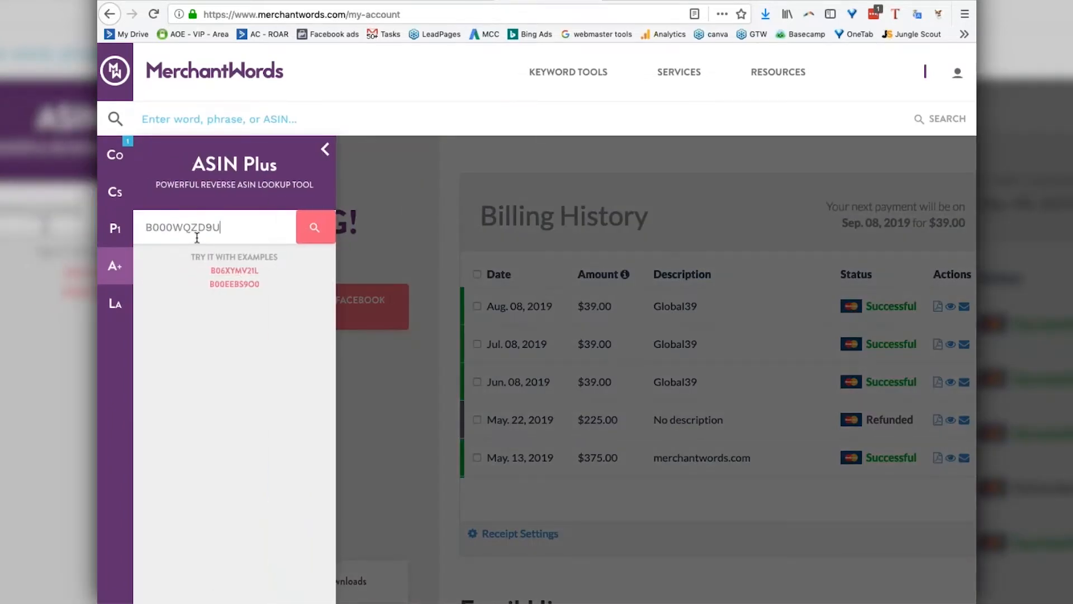
Step: Run an ASIN Plus reverse lookup for B000WQZD9U
left_click(315, 227)
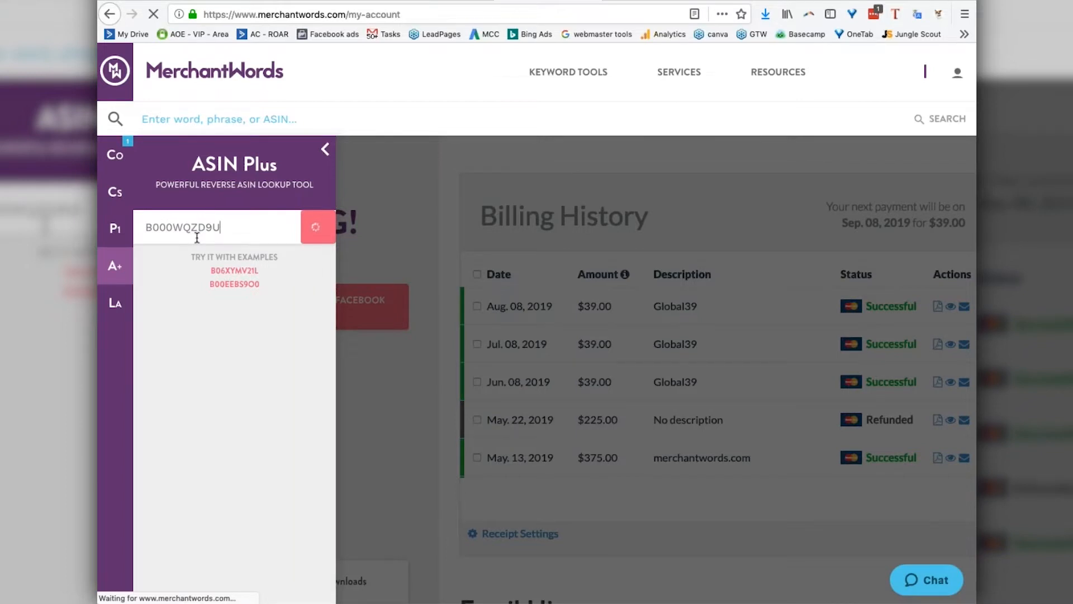
left_click(317, 226)
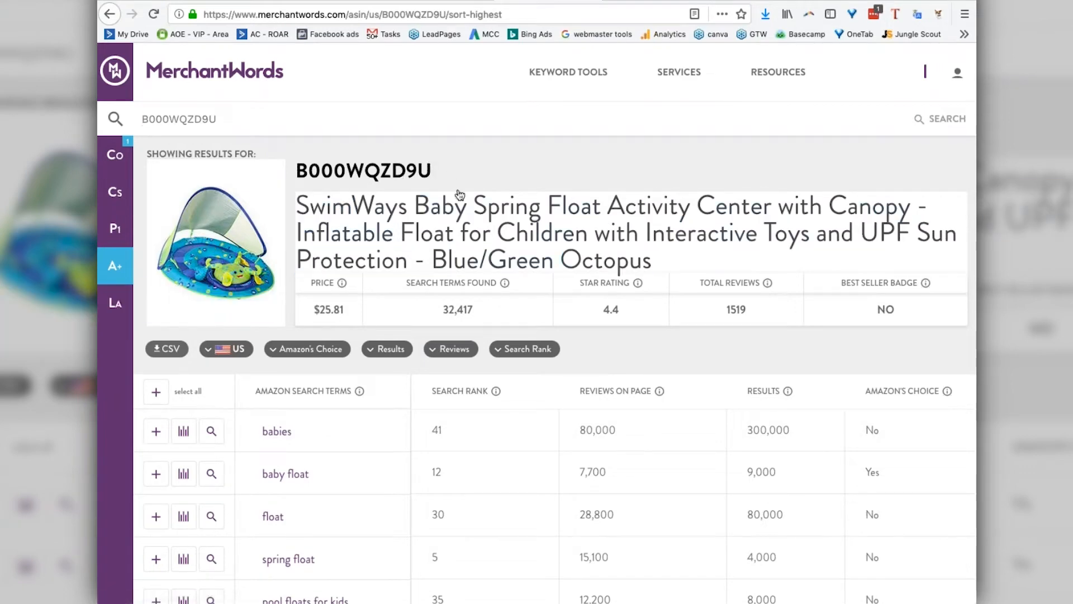
scroll("down", 3)
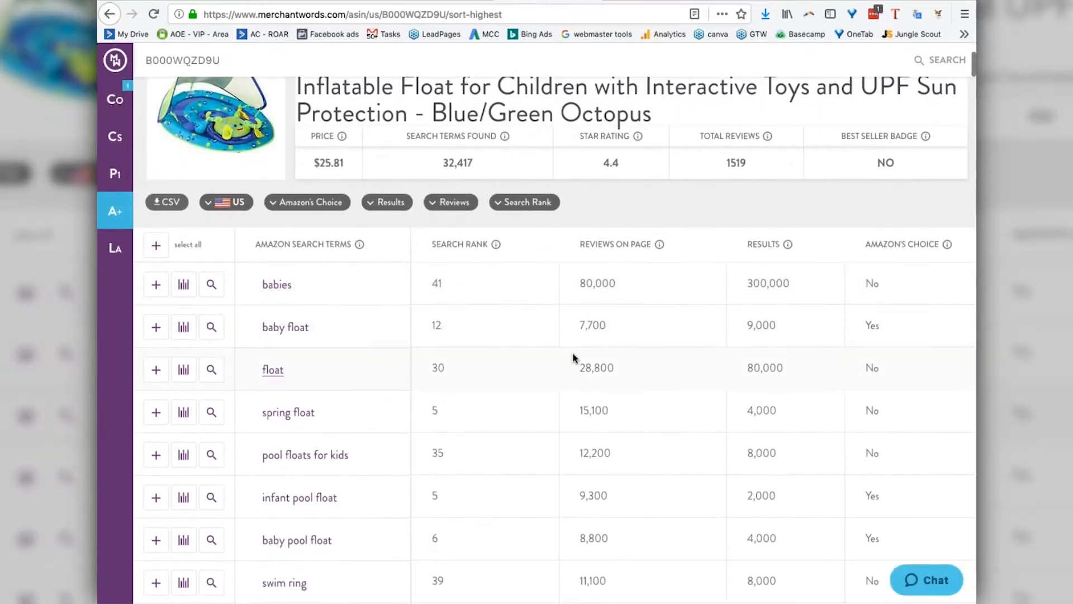
mouse_move(317, 284)
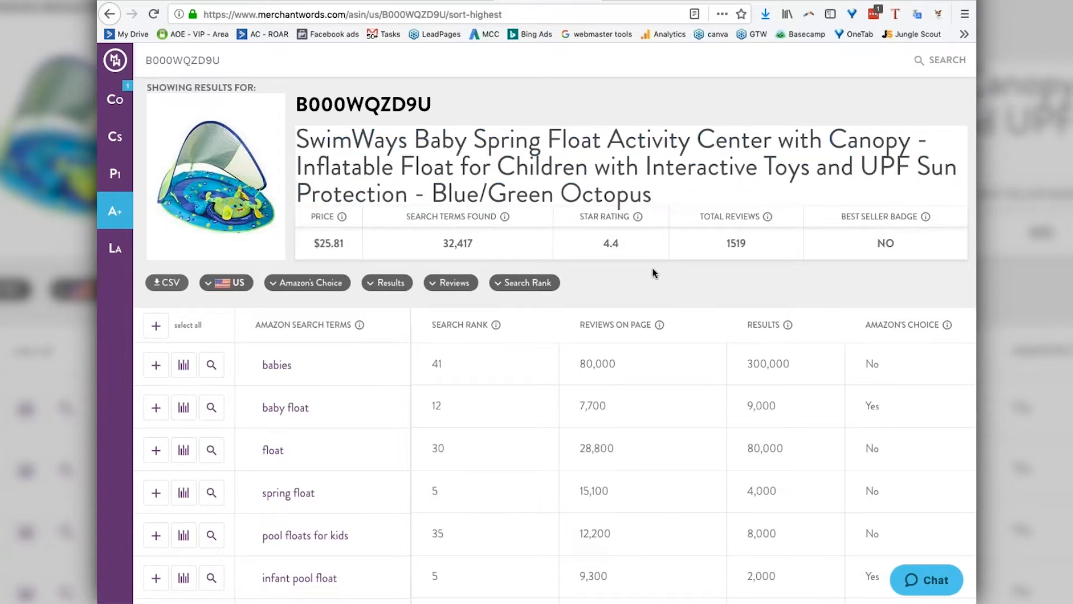
scroll("down", 3)
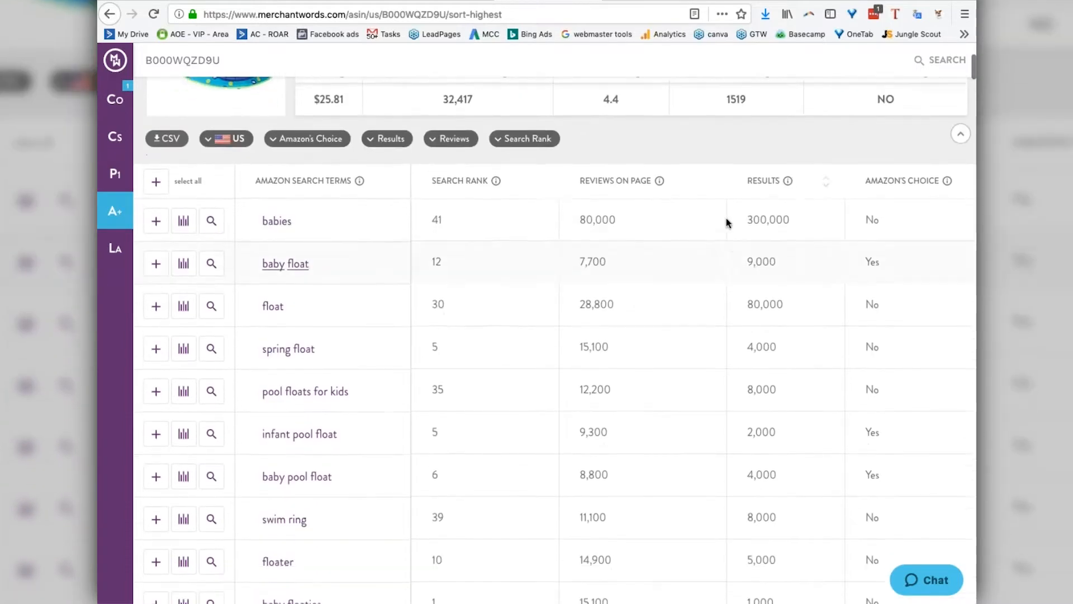
scroll("down", 3)
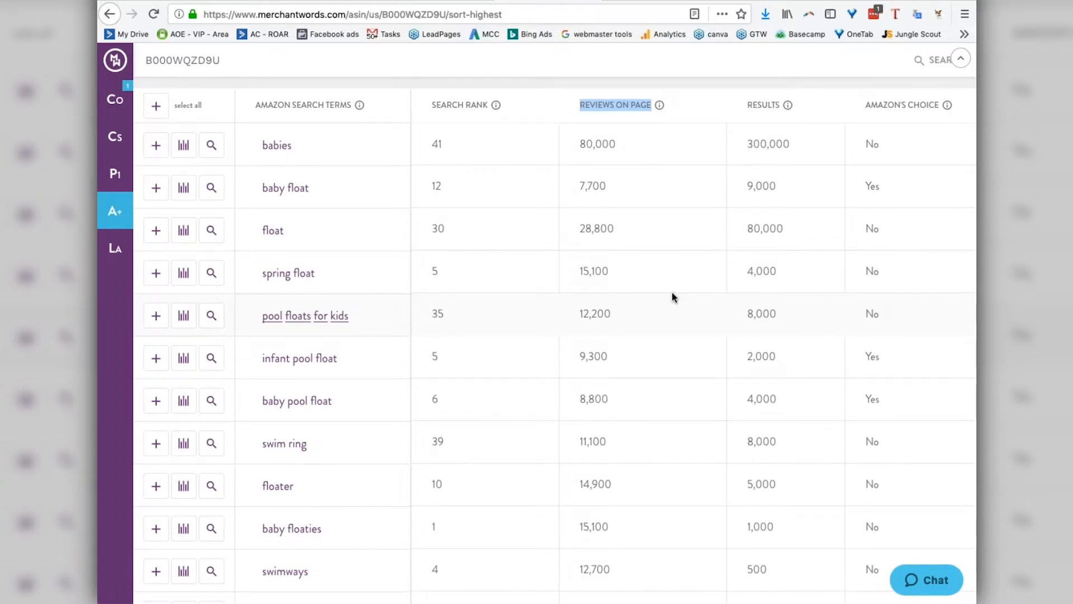
mouse_move(645, 304)
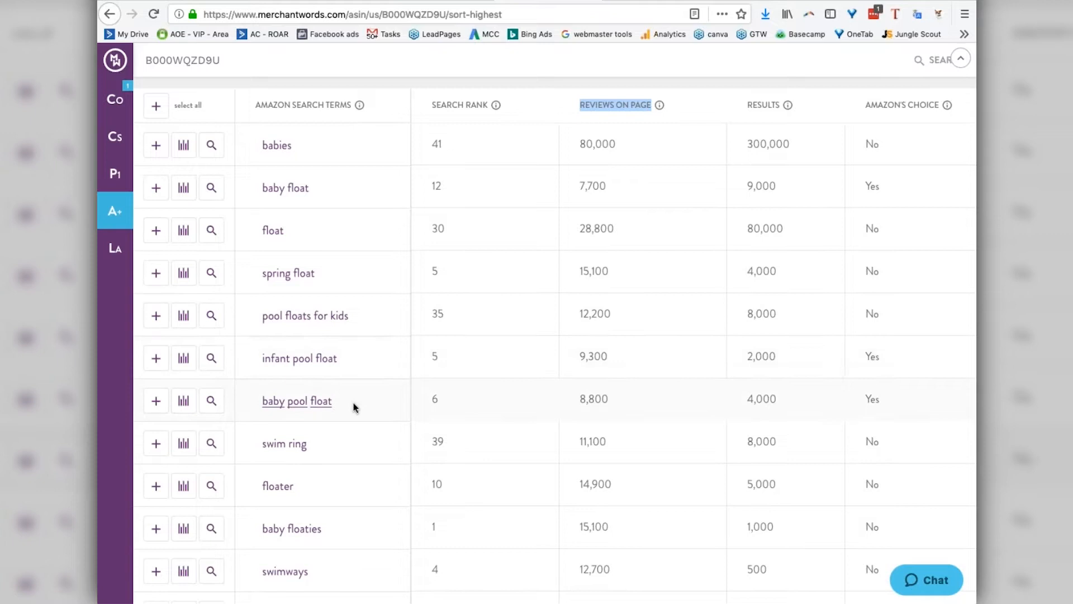
mouse_move(253, 384)
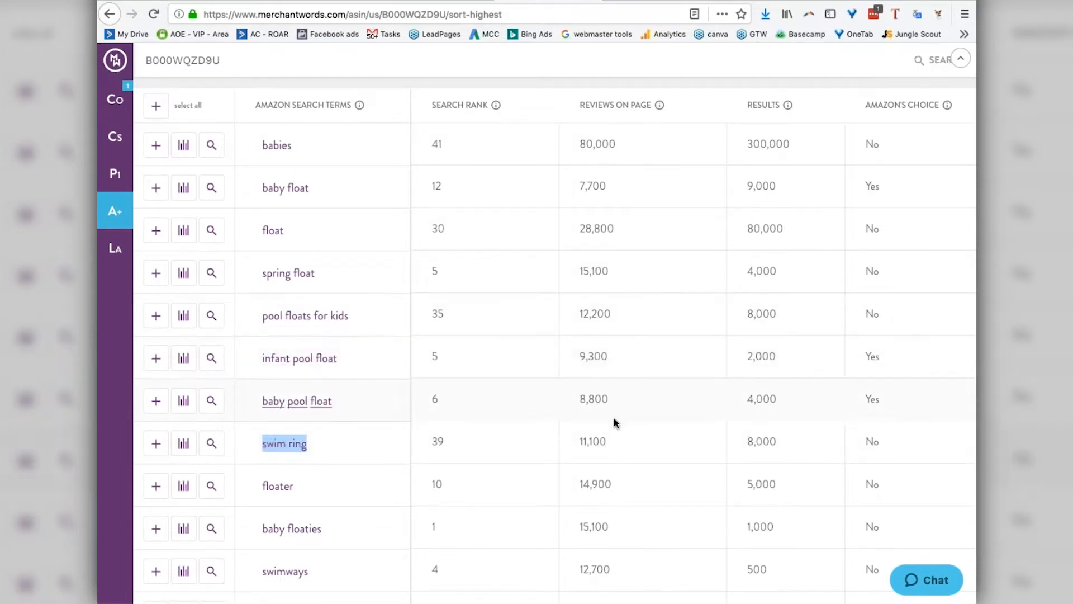
mouse_move(602, 408)
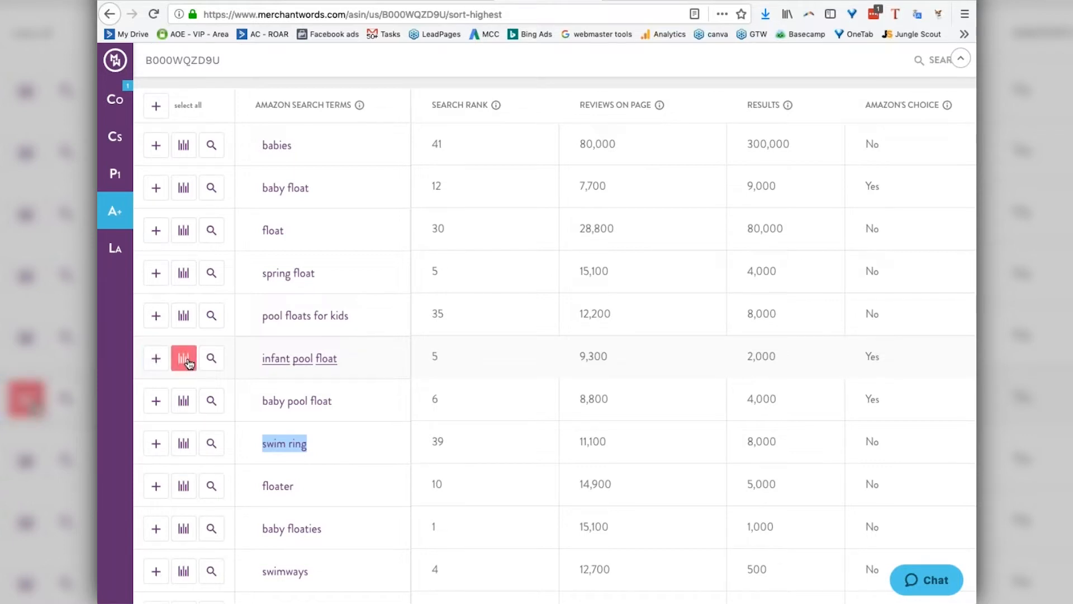
Step: View 'infant pool float' search-volume stats and show its search-options dropdown
left_click(183, 358)
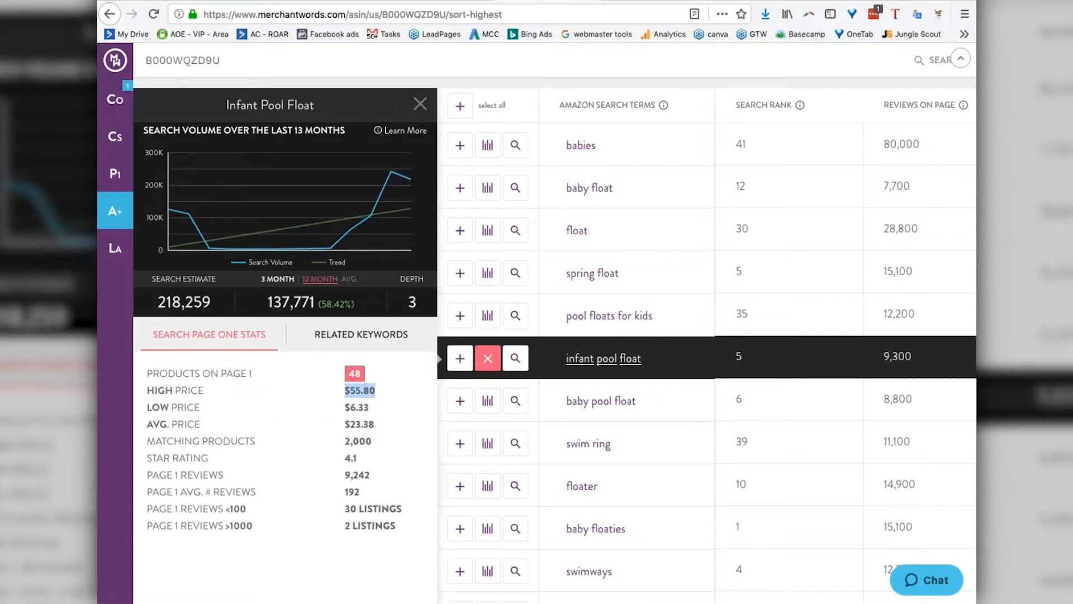
mouse_move(337, 390)
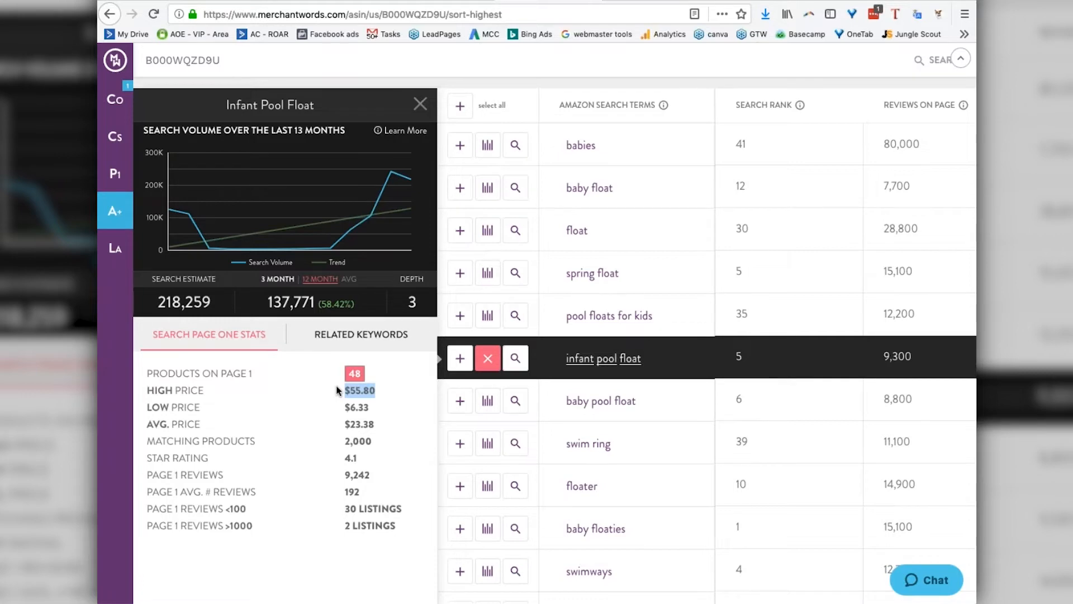
mouse_move(381, 416)
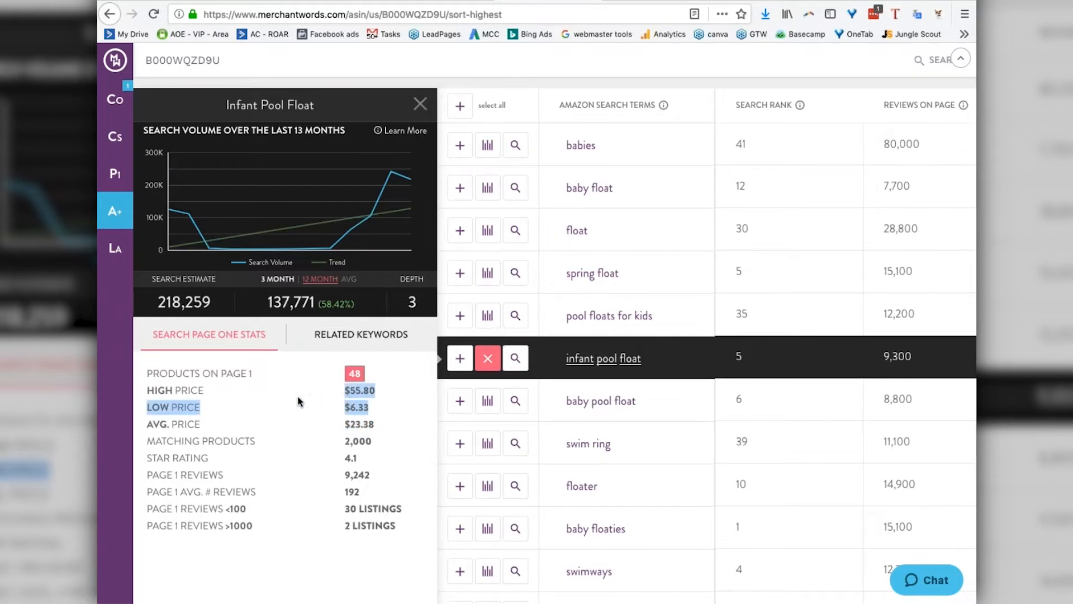
mouse_move(287, 402)
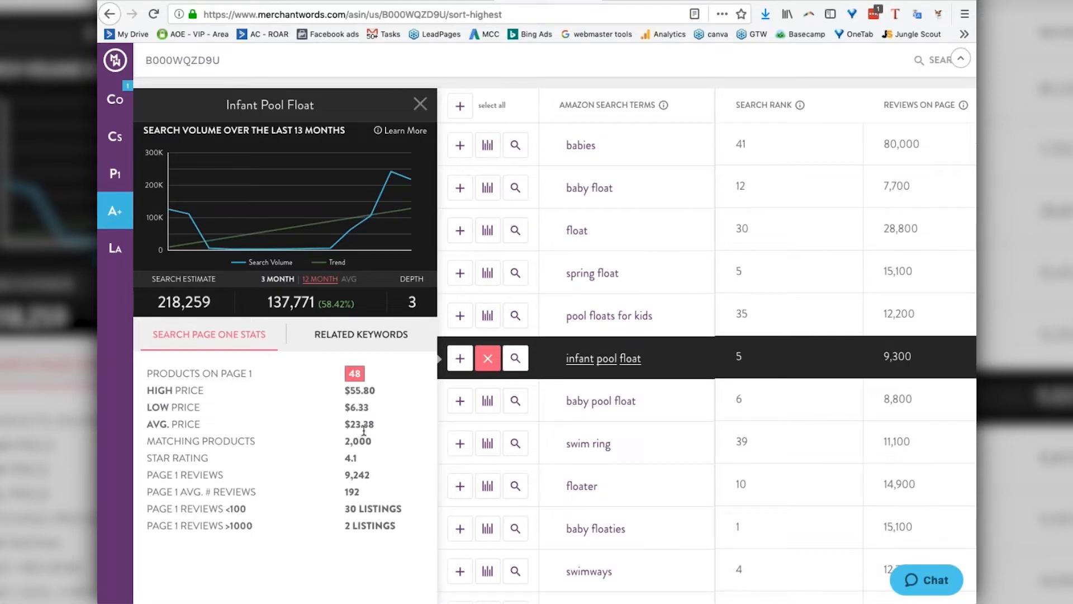
left_click(515, 358)
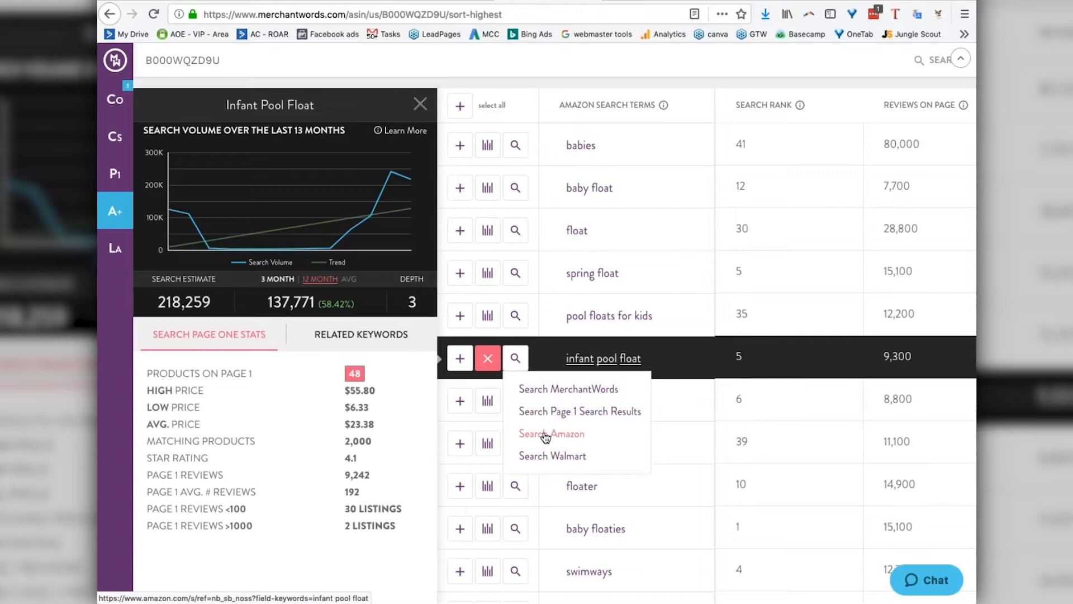
Step: Search Amazon for the 'infant pool float' keyword
left_click(551, 433)
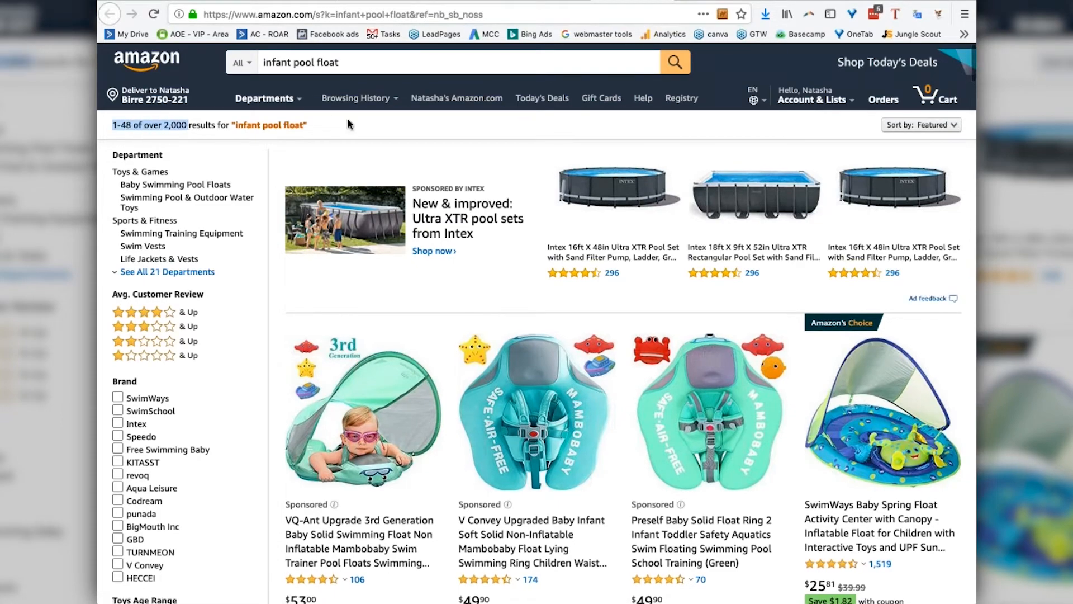
Step: Scroll the results down to the car-shaped Baby Swim Float with Canopy (3.1 stars, 26 reviews)
scroll("down", 3)
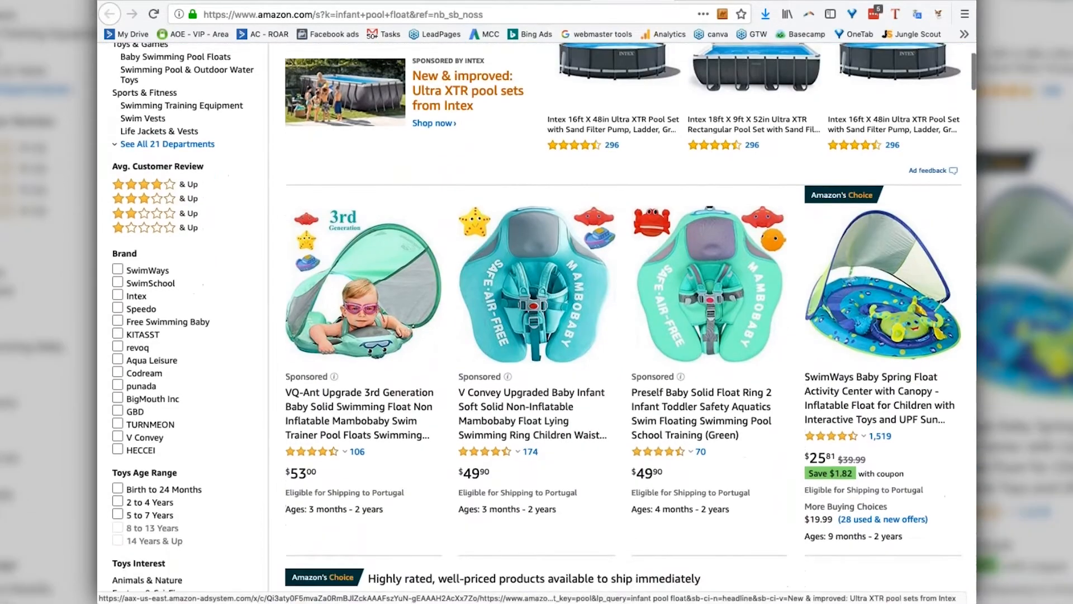
scroll("down", 3)
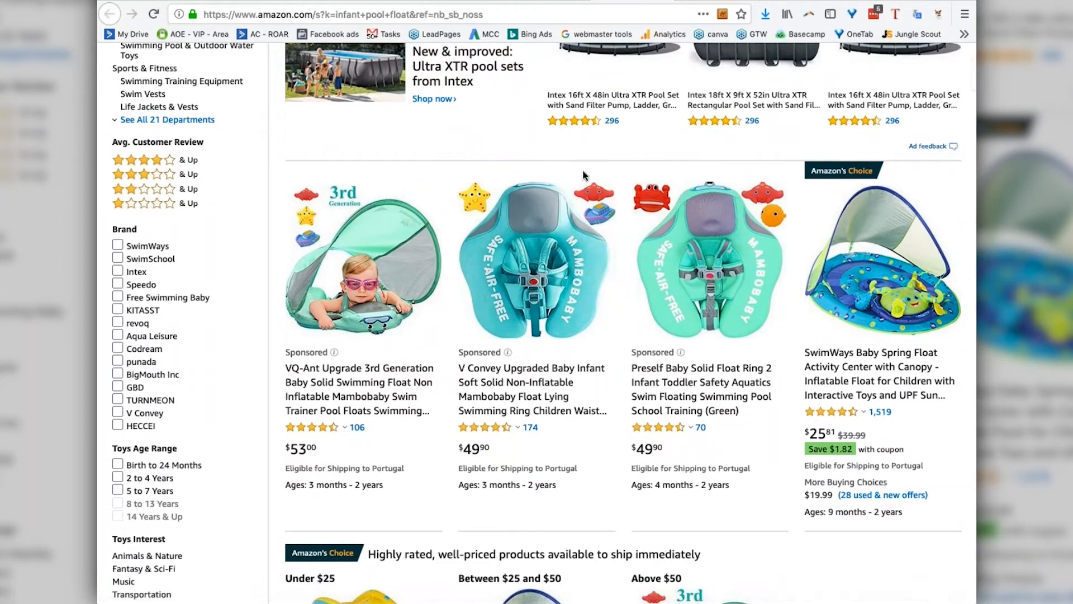
scroll("down", 3)
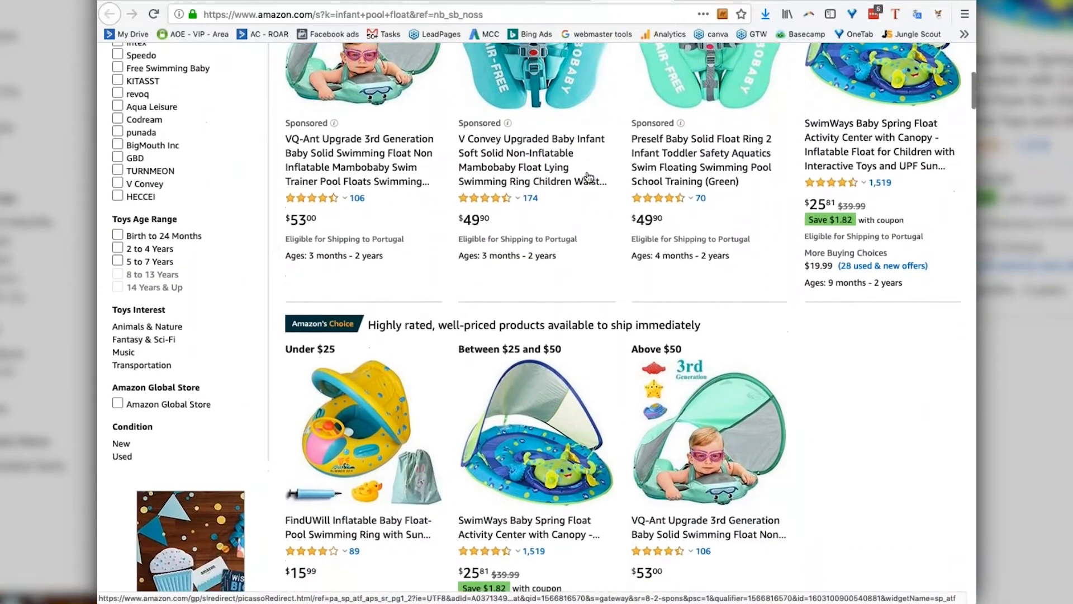
scroll("down", 3)
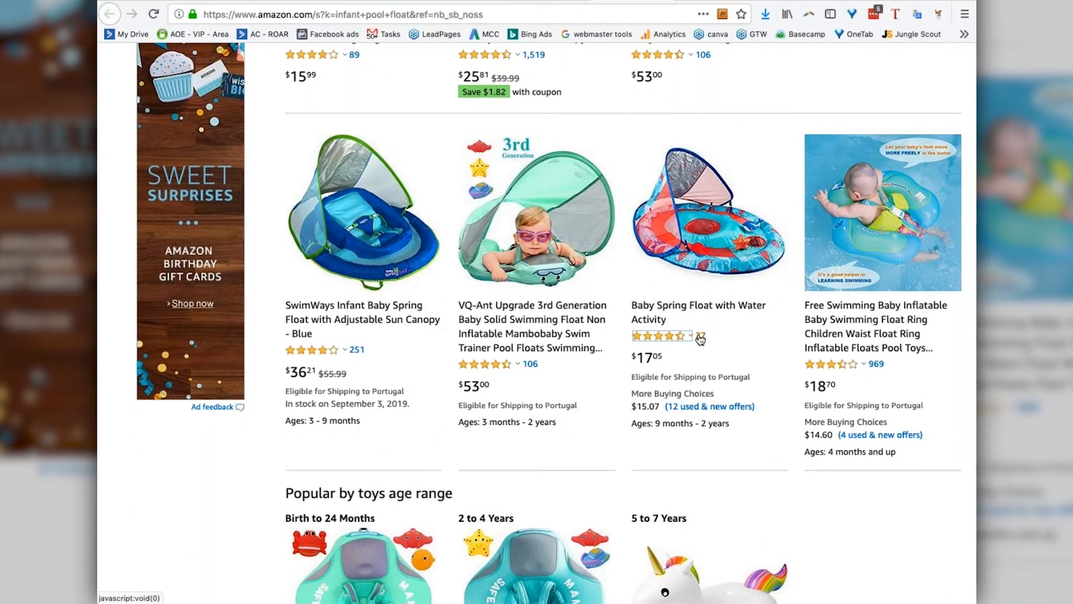
scroll("down", 3)
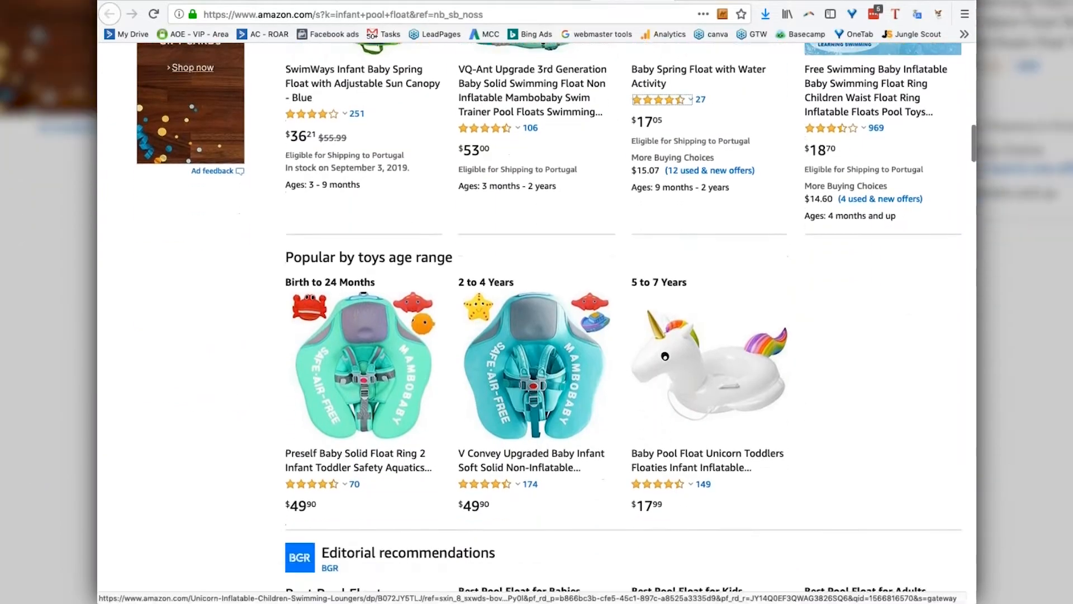
scroll("down", 3)
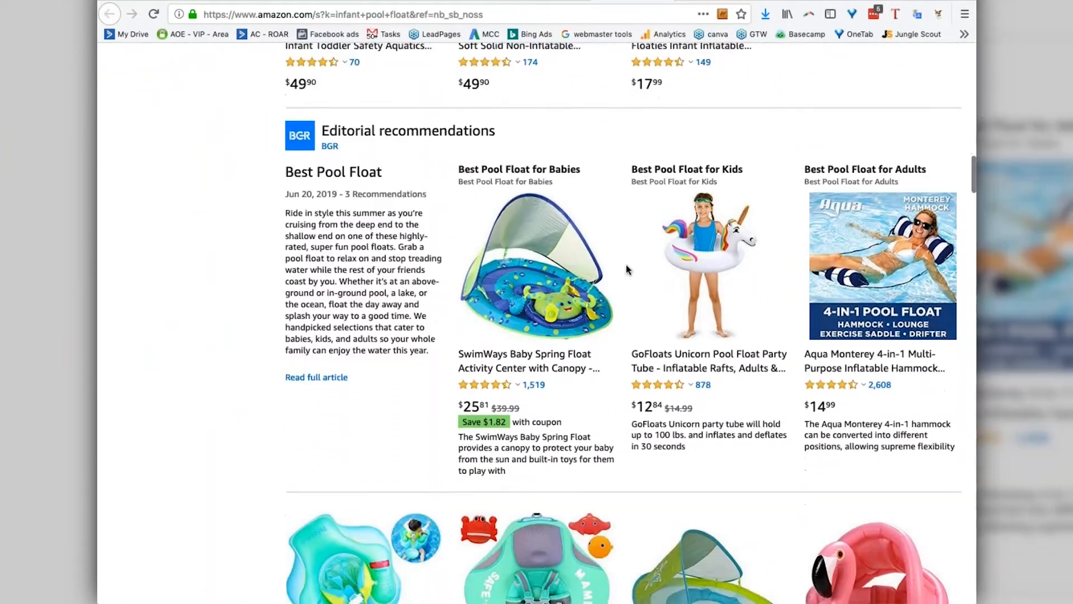
scroll("down", 3)
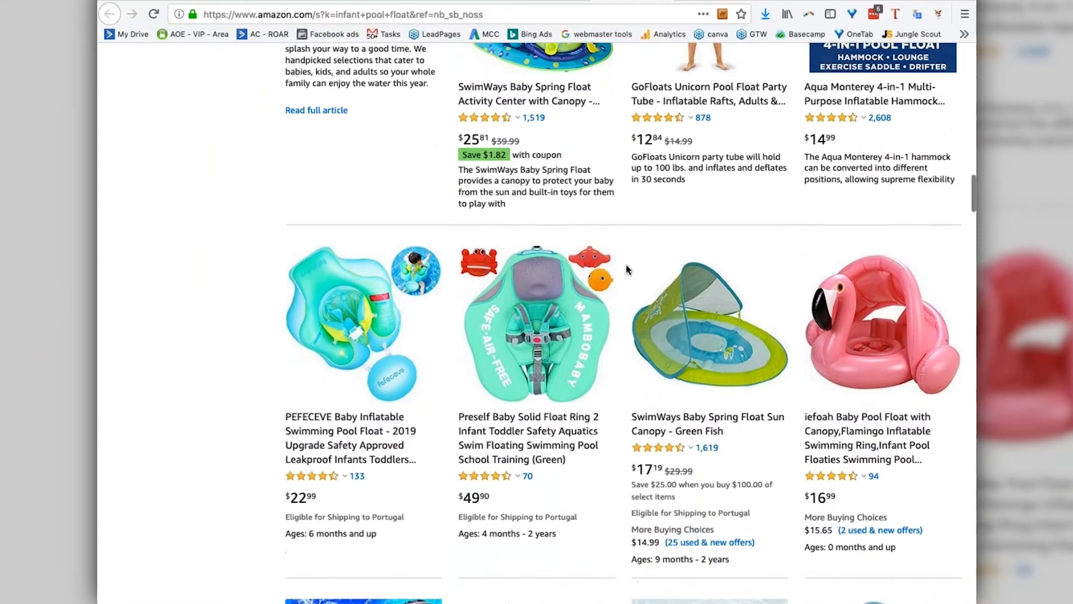
scroll("down", 3)
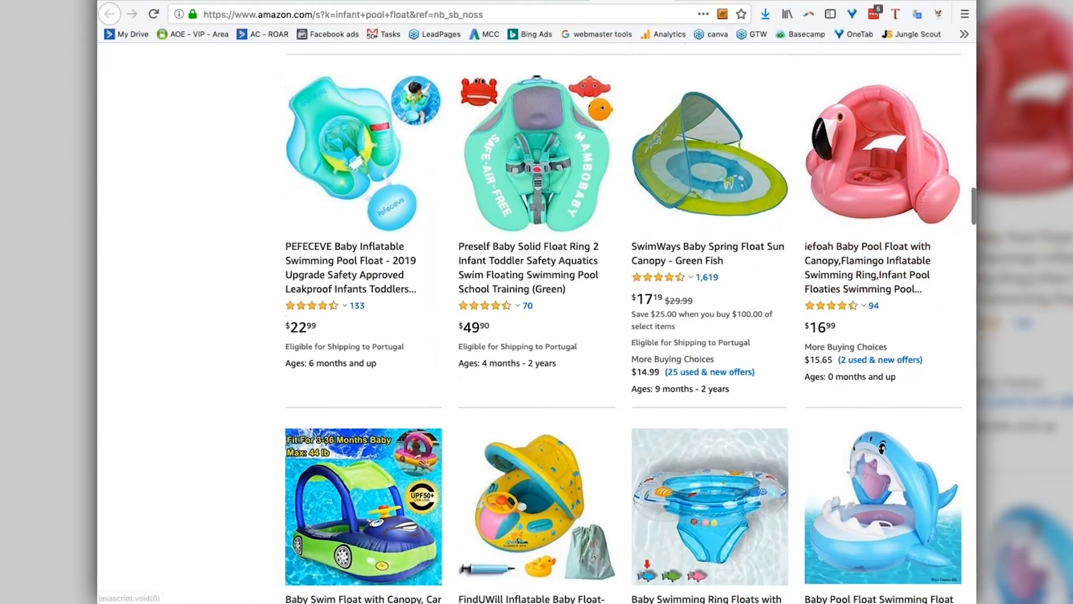
scroll("down", 3)
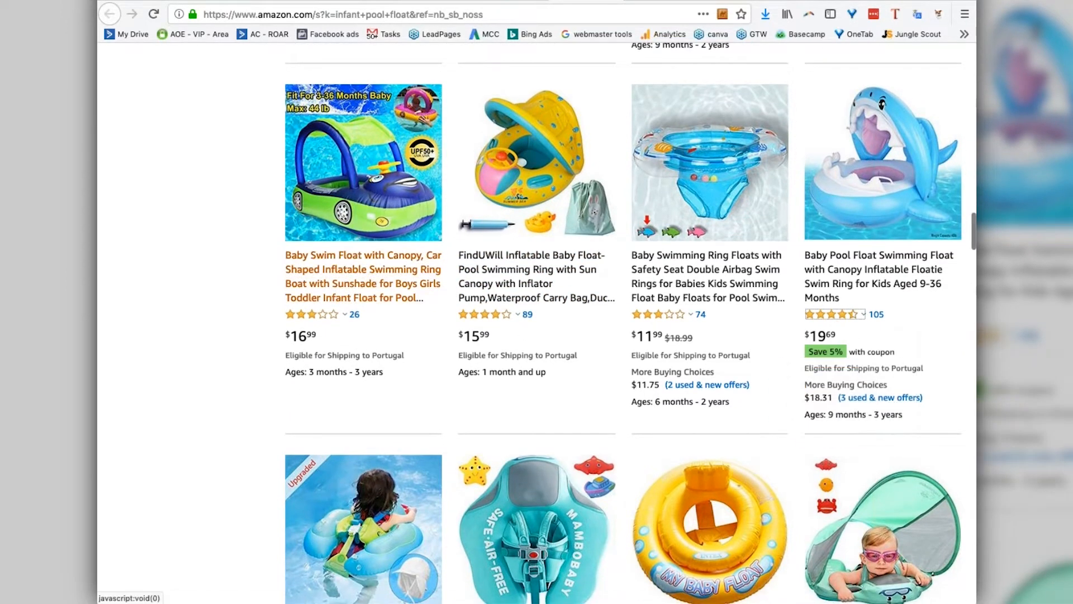
mouse_move(547, 335)
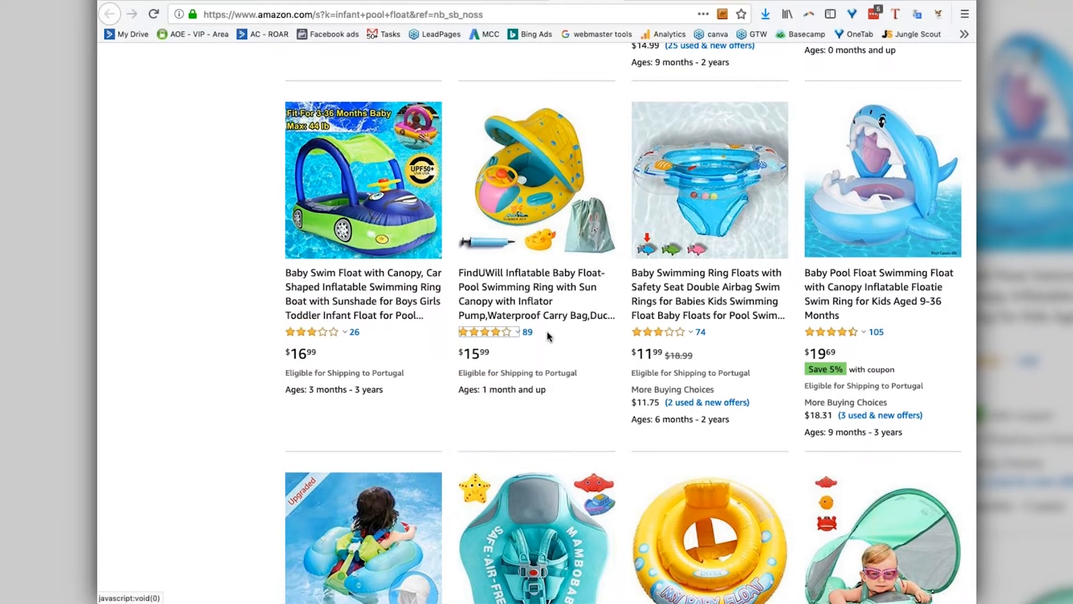
mouse_move(342, 201)
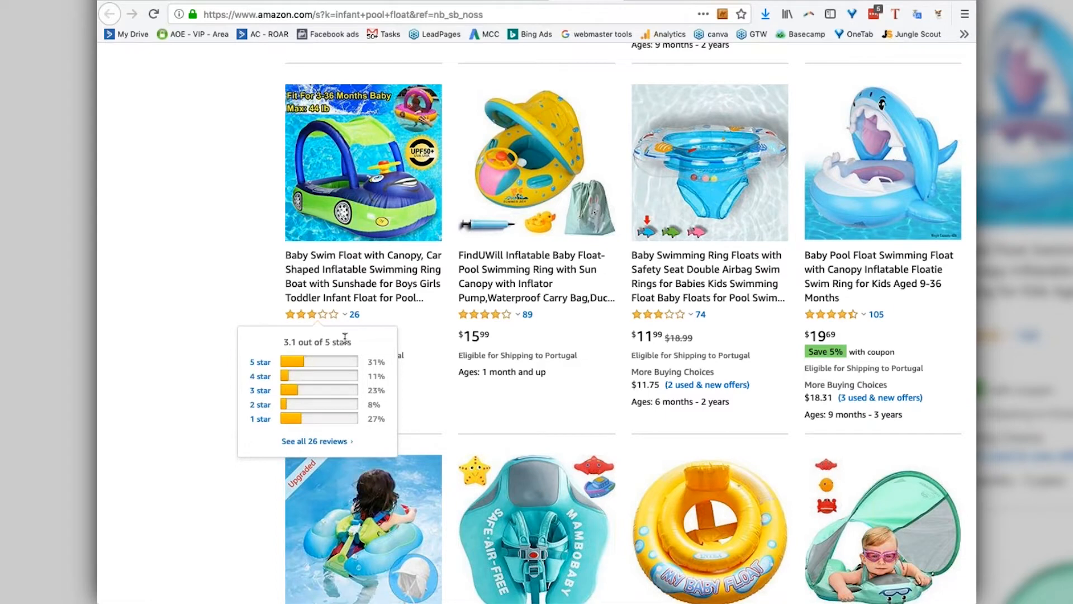
mouse_move(418, 341)
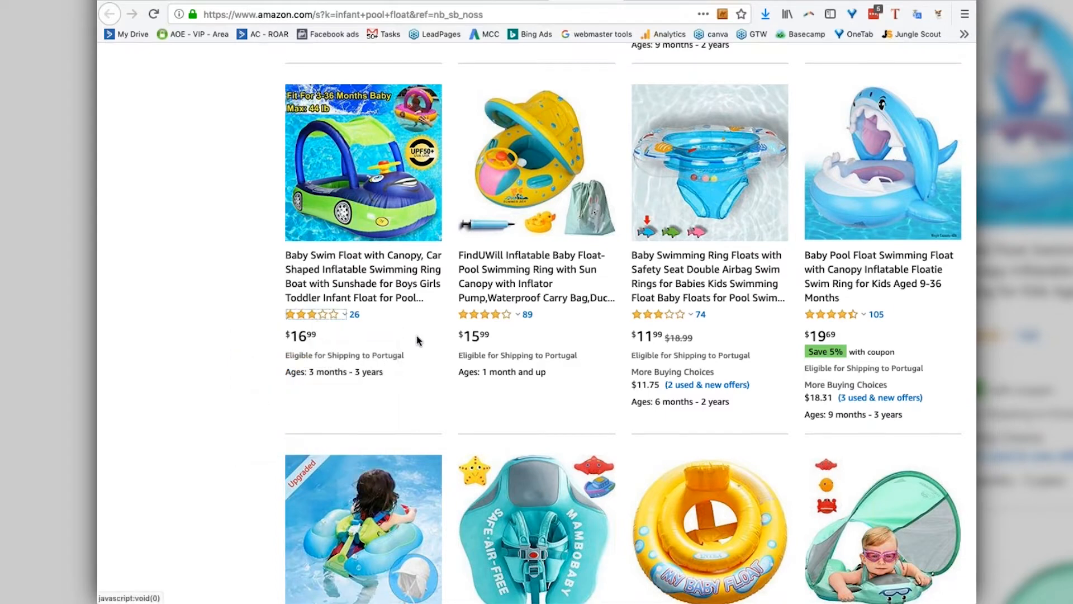
mouse_move(370, 184)
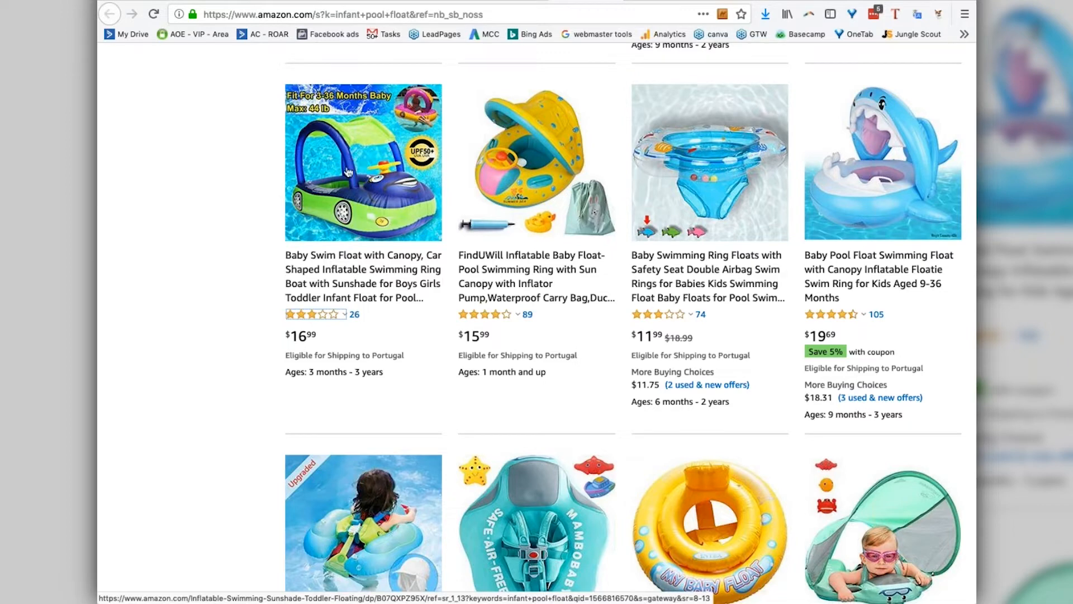
mouse_move(355, 203)
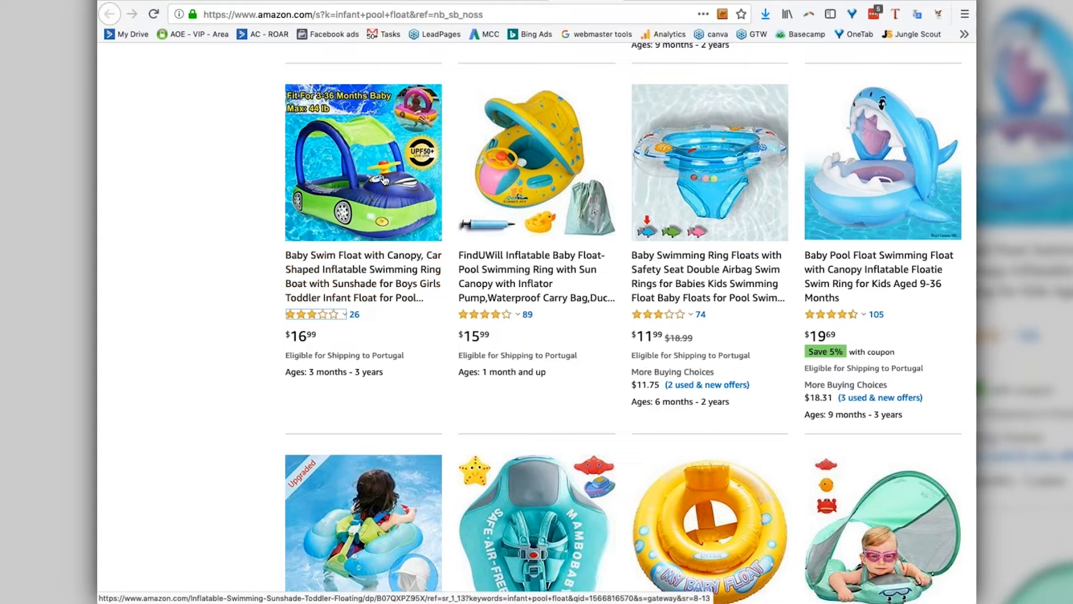
mouse_move(384, 213)
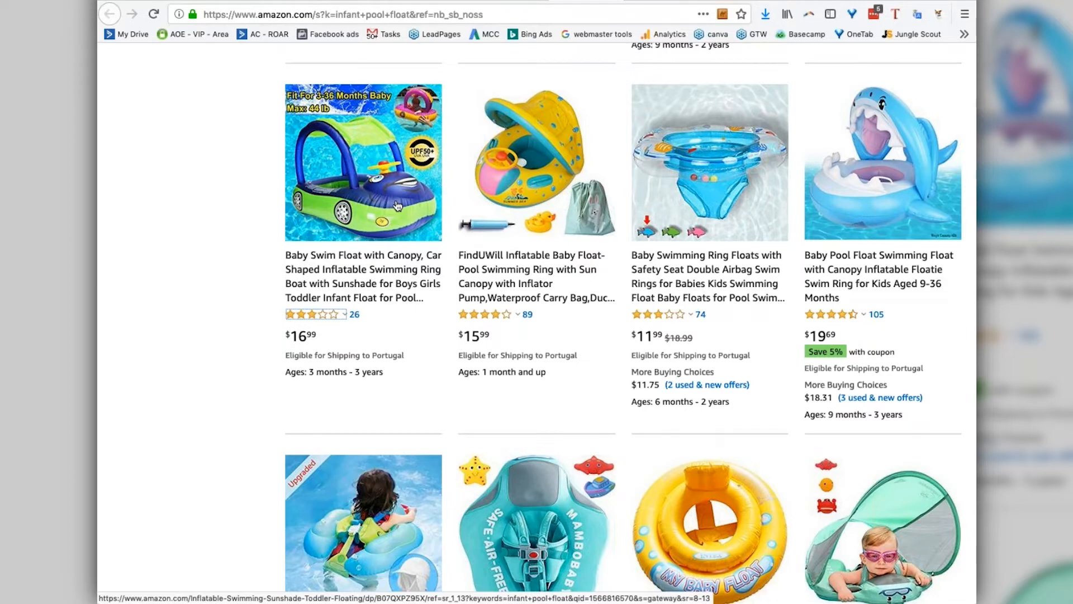
mouse_move(388, 301)
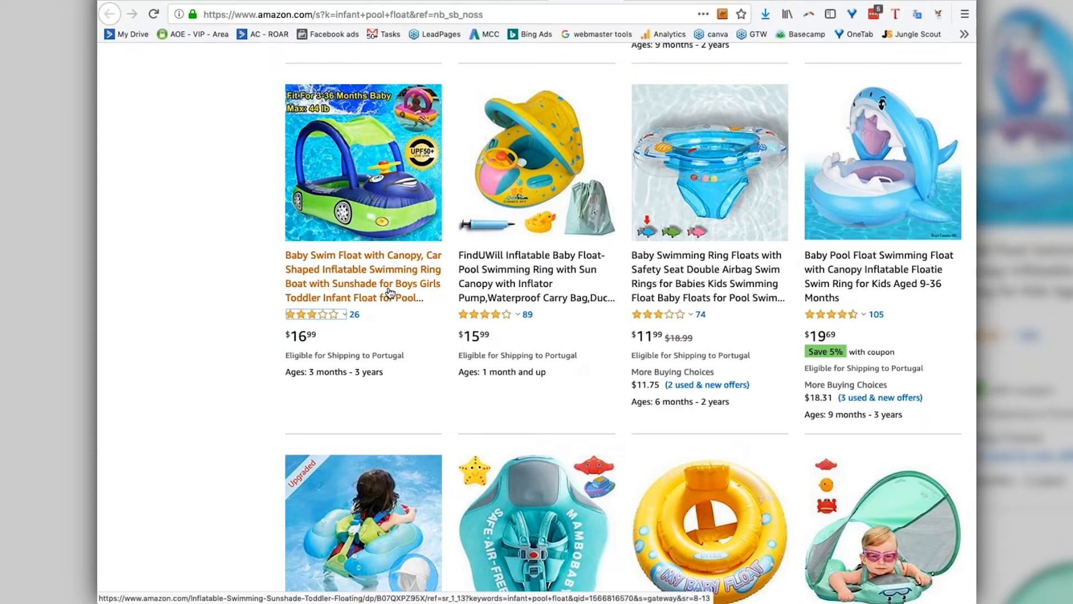
mouse_move(348, 258)
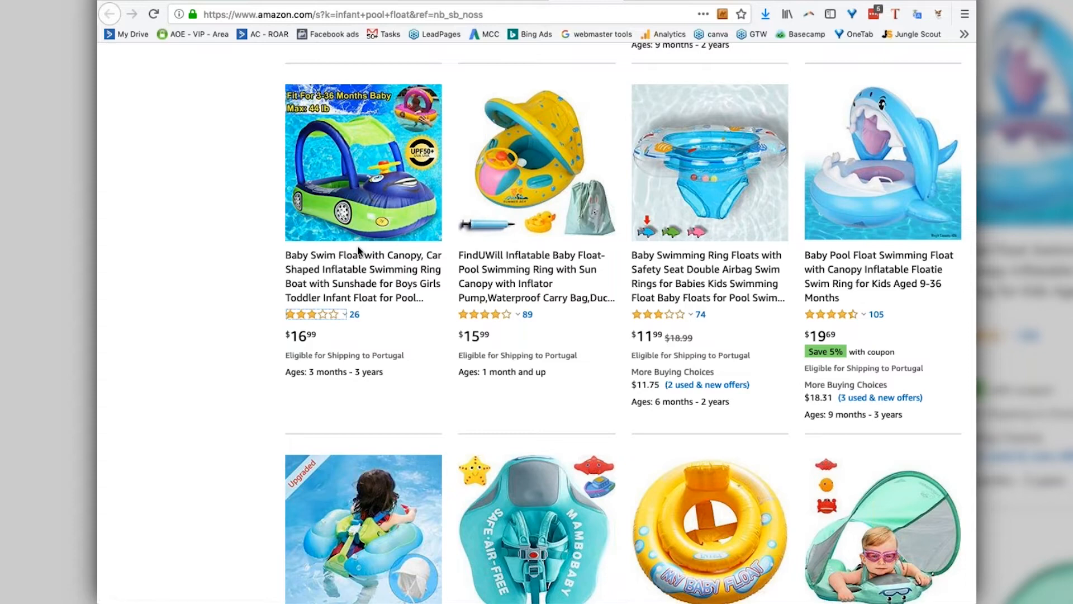
mouse_move(361, 176)
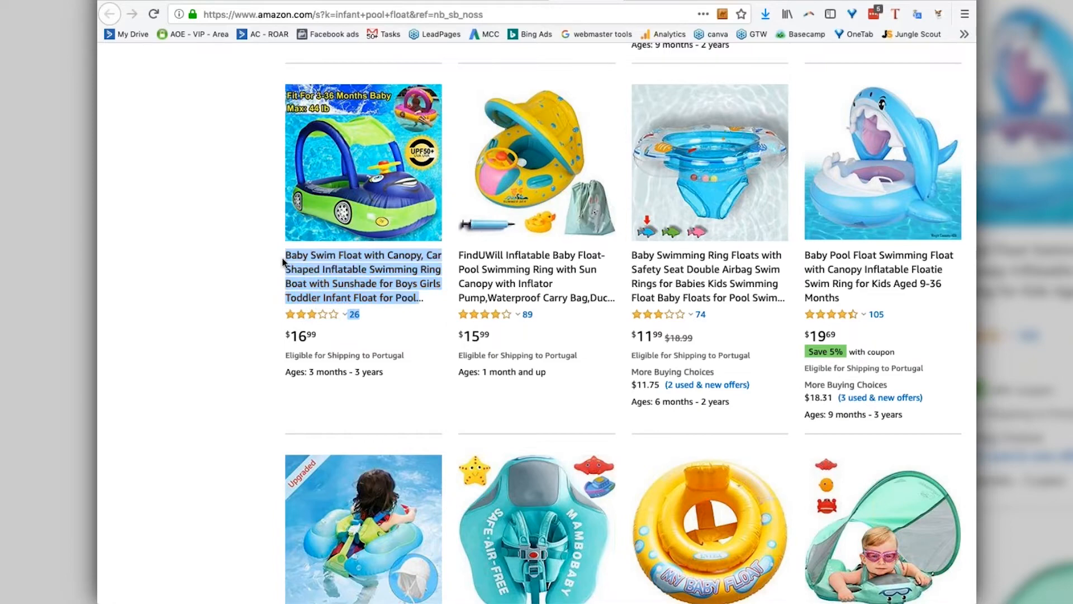
scroll("down", 3)
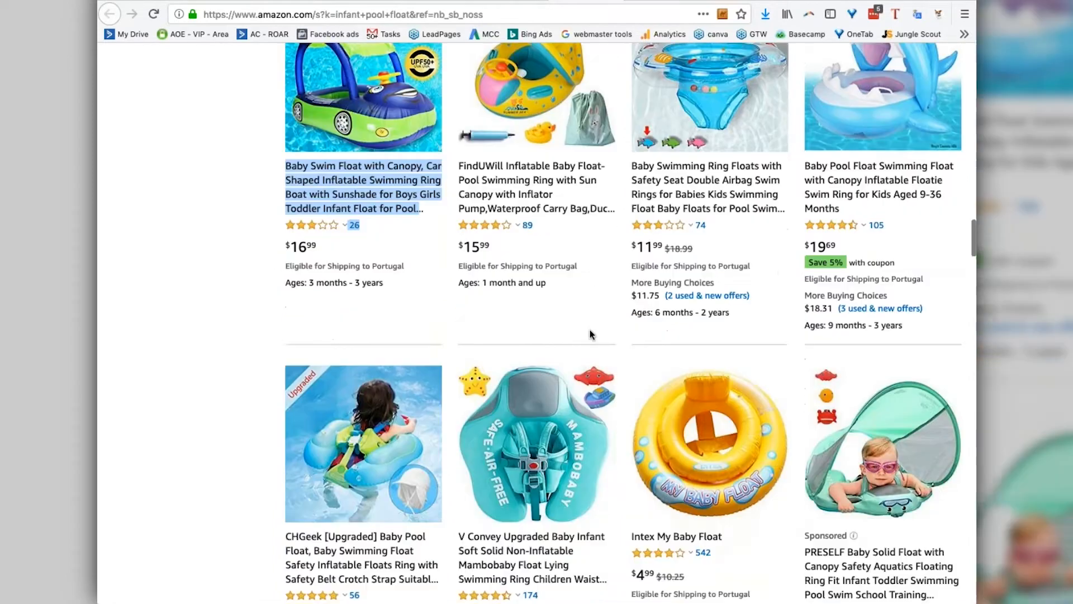
scroll("down", 3)
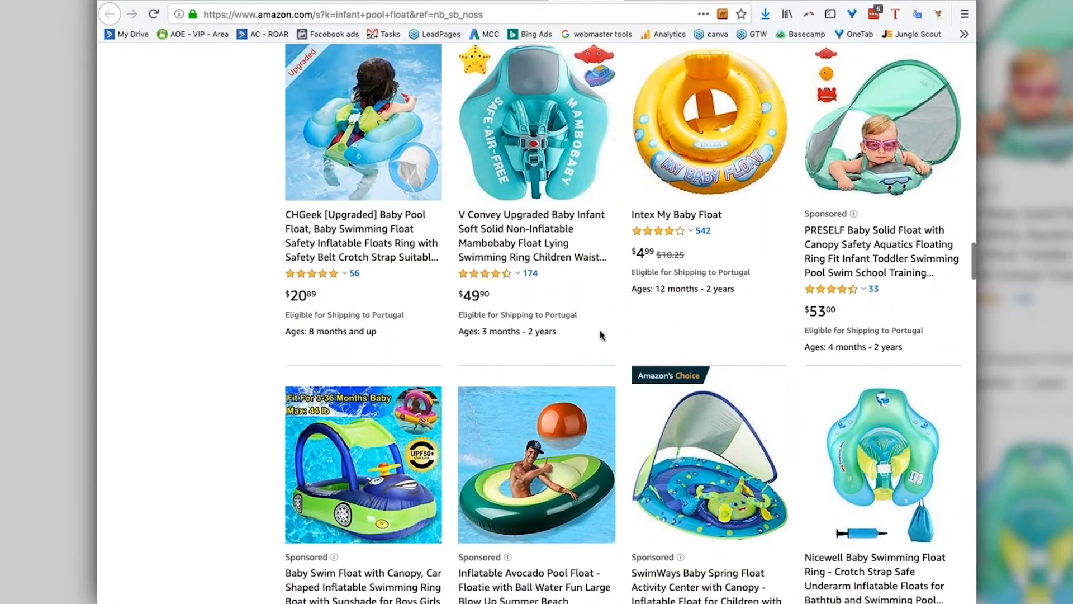
scroll("down", 3)
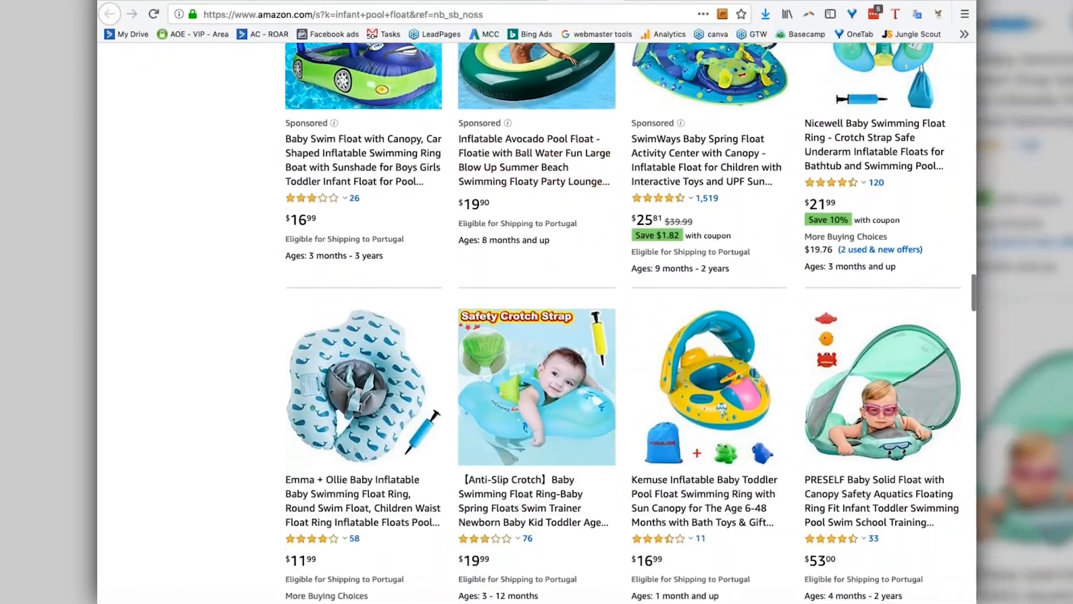
scroll("down", 3)
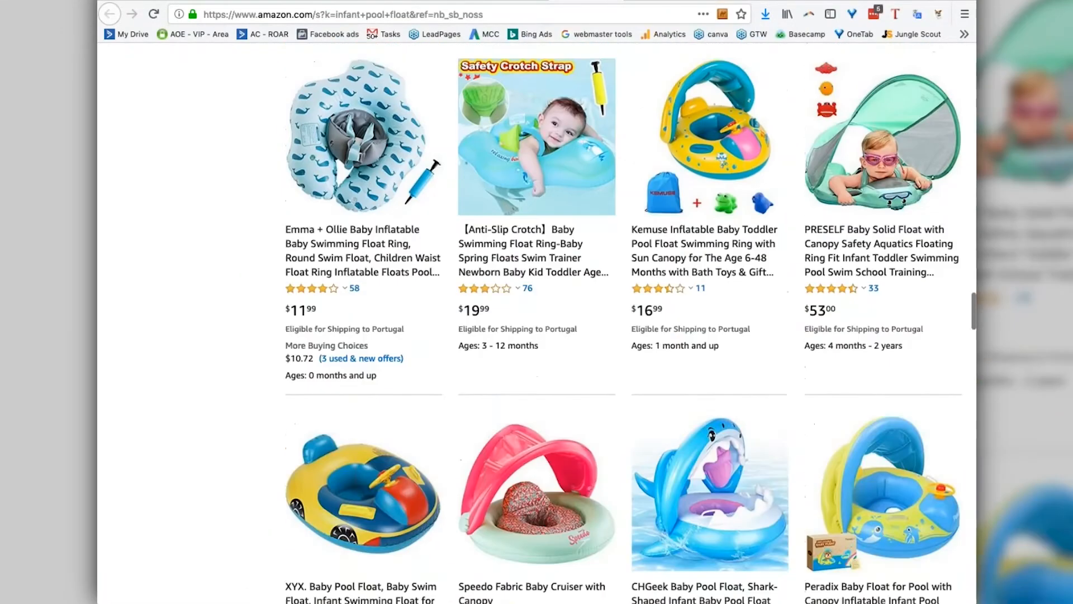
scroll("down", 3)
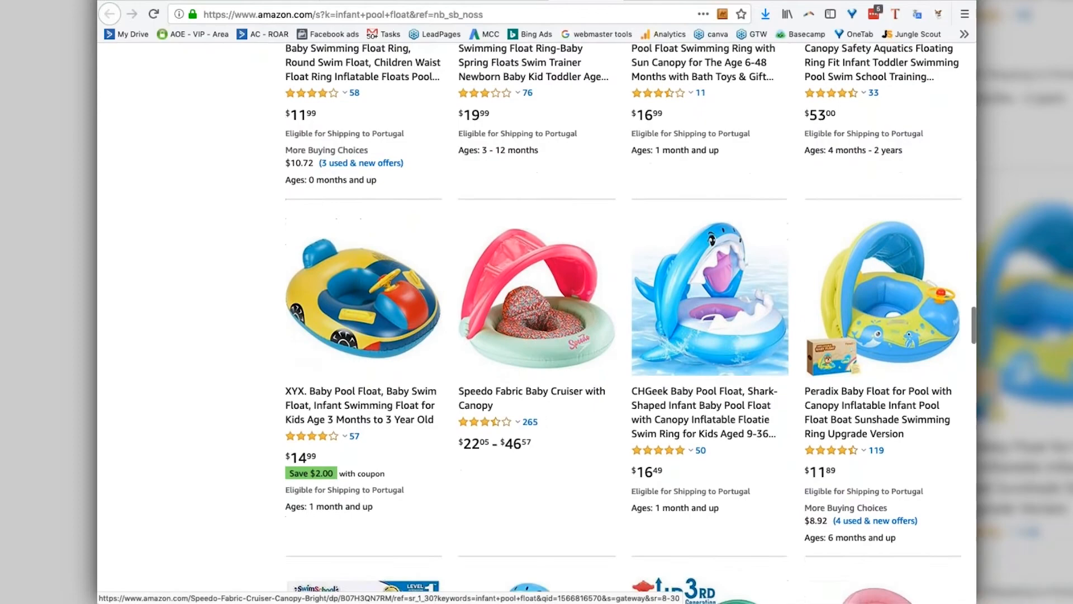
scroll("down", 3)
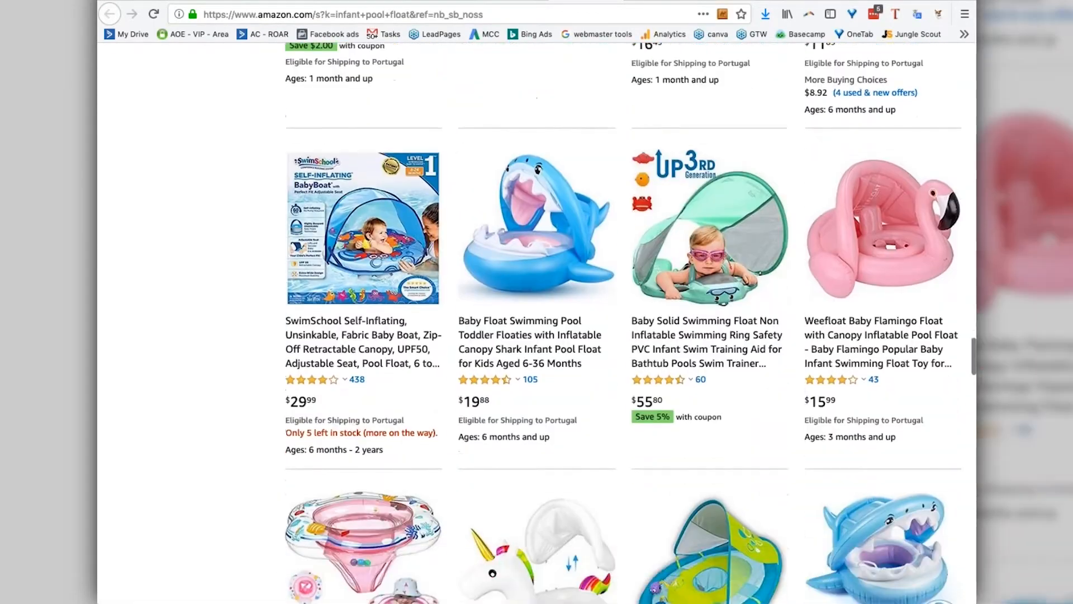
scroll("down", 3)
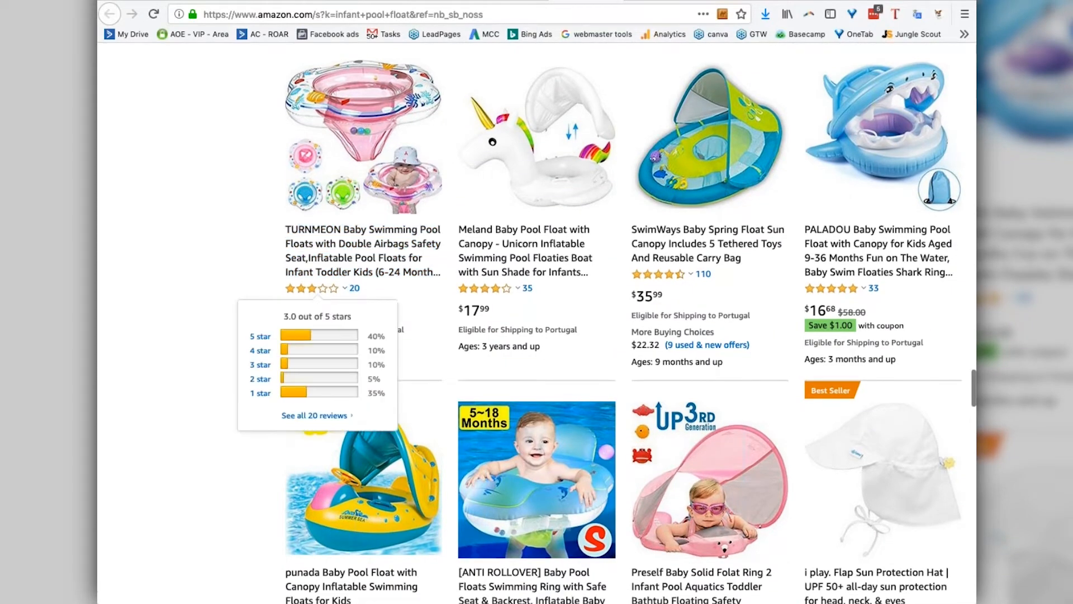
scroll("down", 3)
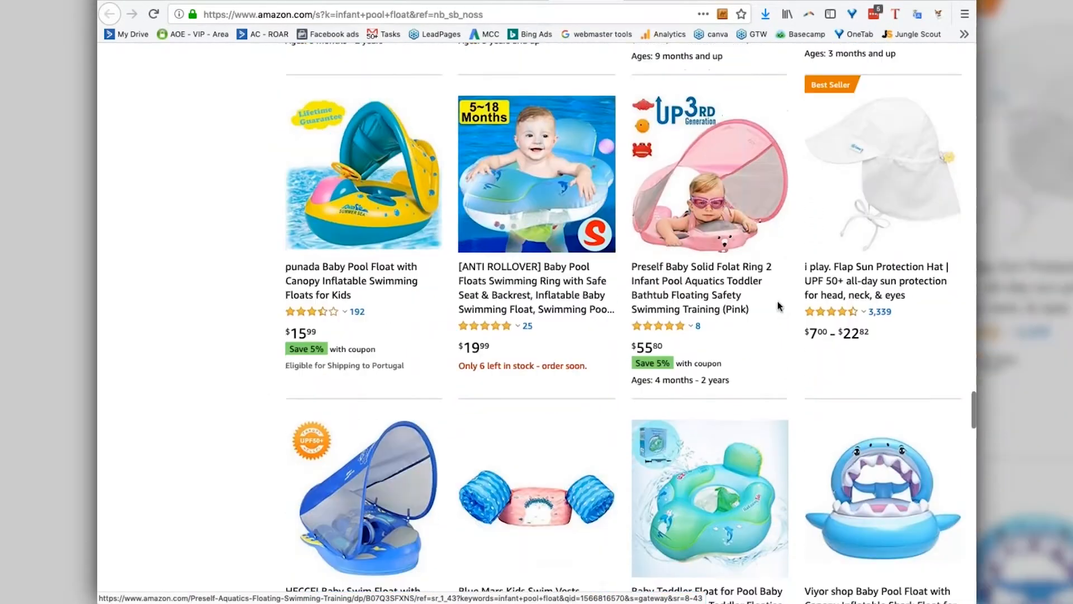
scroll("up", 3)
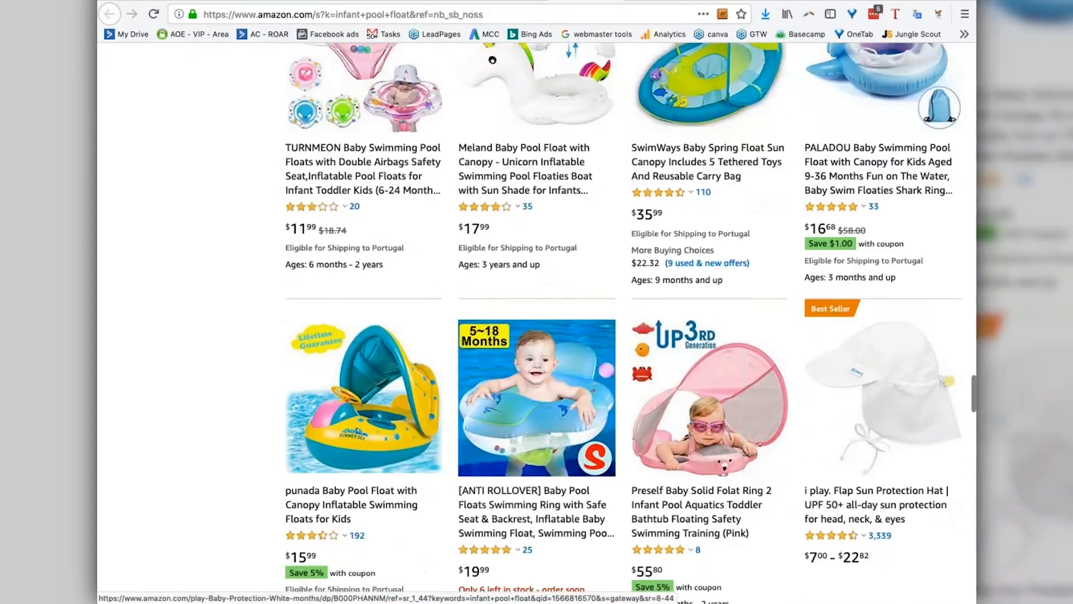
scroll("down", 3)
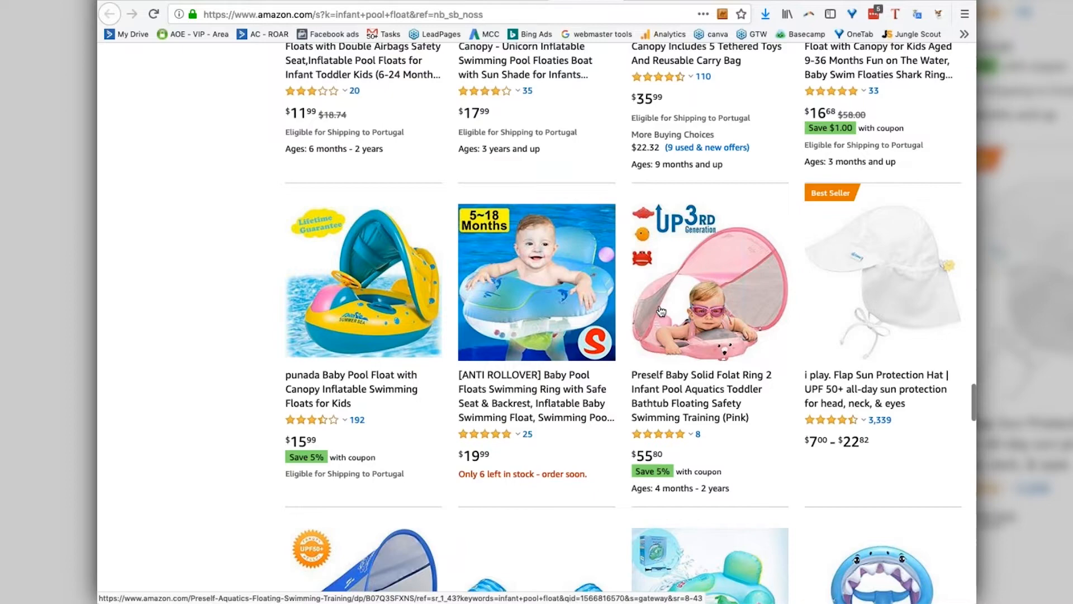
mouse_move(626, 329)
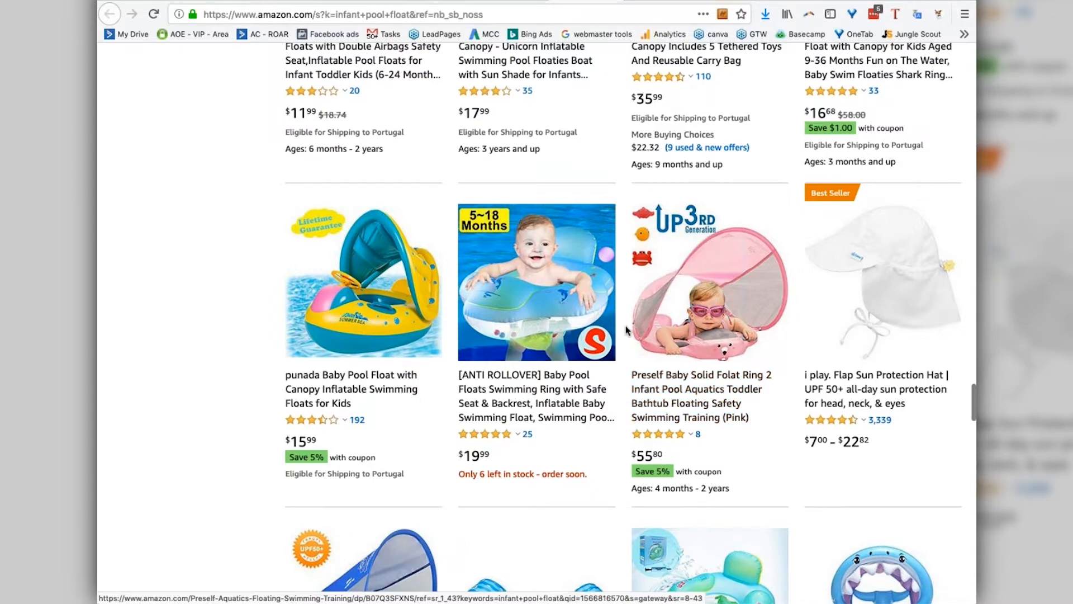
scroll("down", 3)
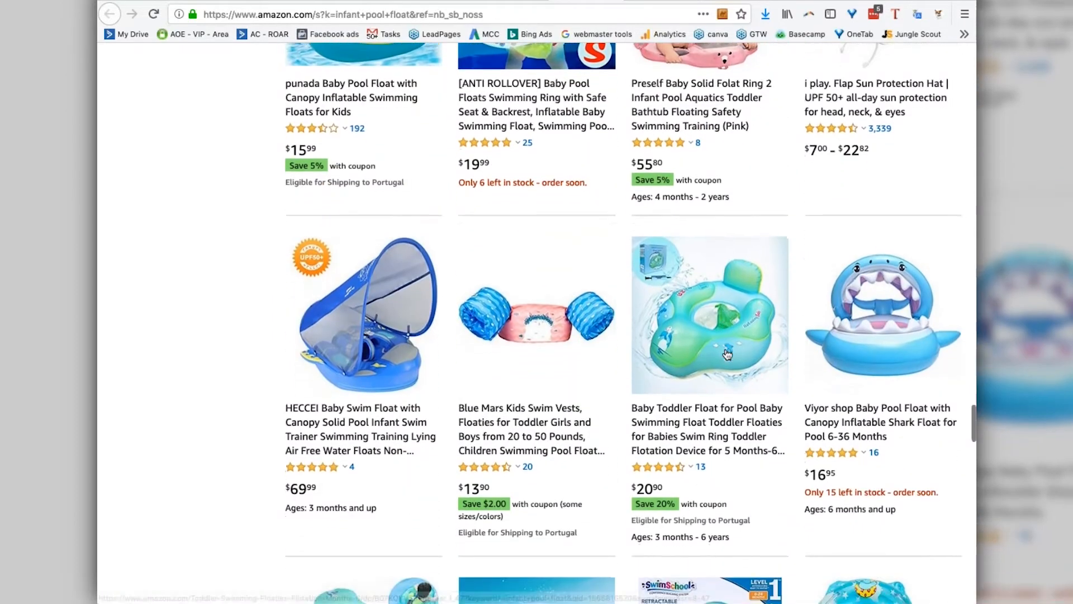
scroll("down", 3)
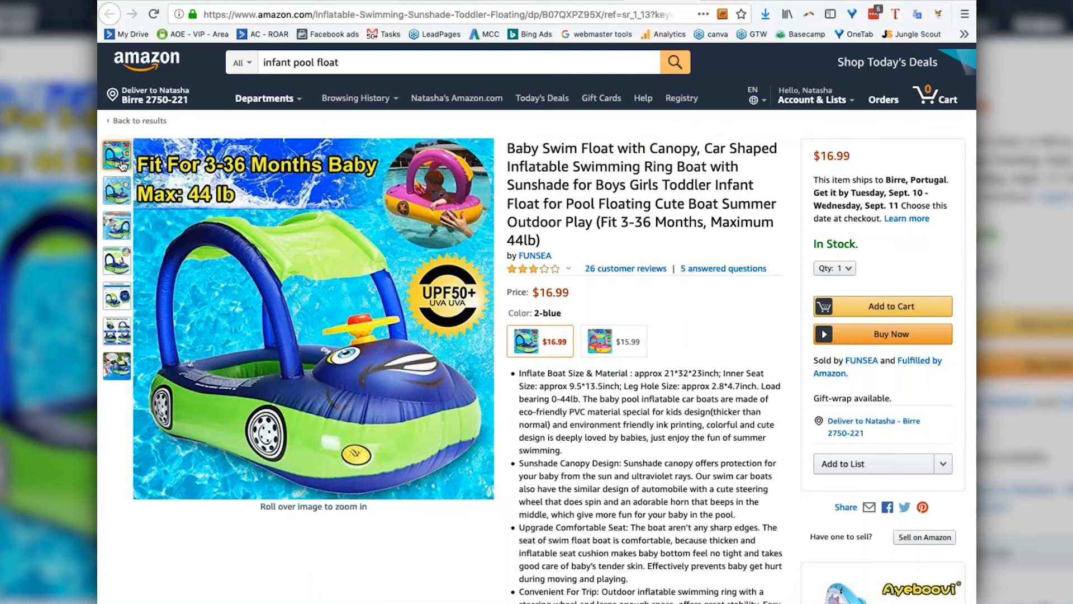
Step: Highlight the FUNSEA car-shaped float's $16.99 price
left_click_drag(699, 424, 692, 437)
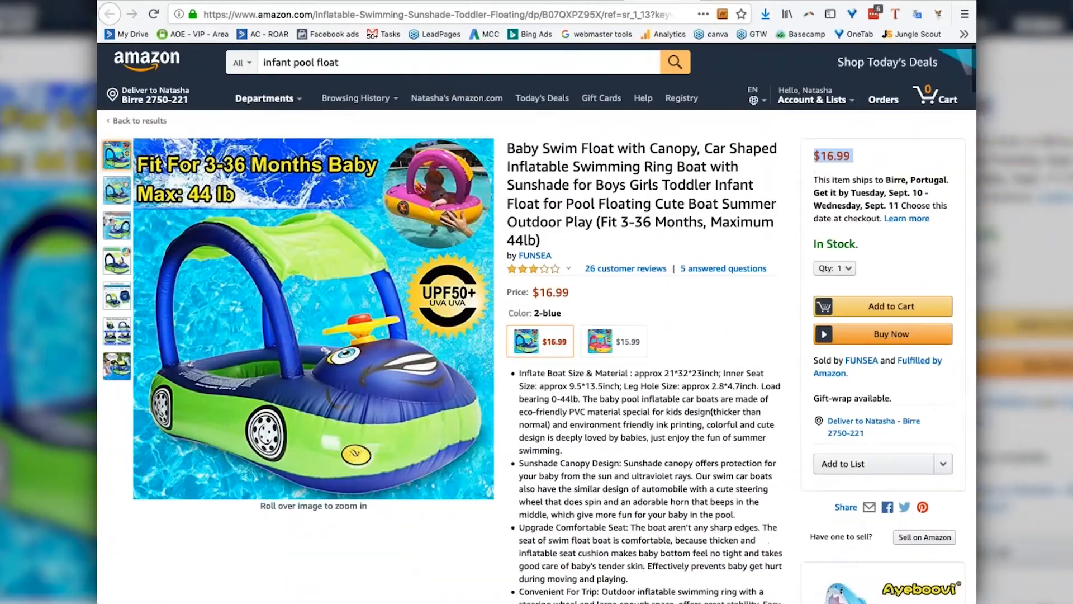
Step: Filter the float's reviews to 1 star and read all seven complaints
scroll("down", 3)
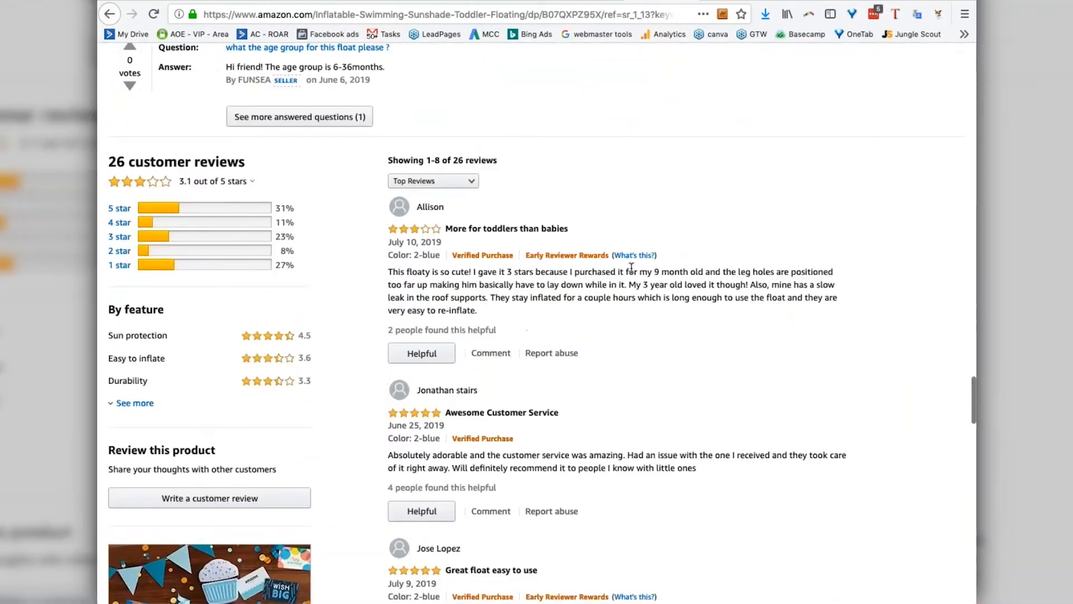
mouse_move(492, 231)
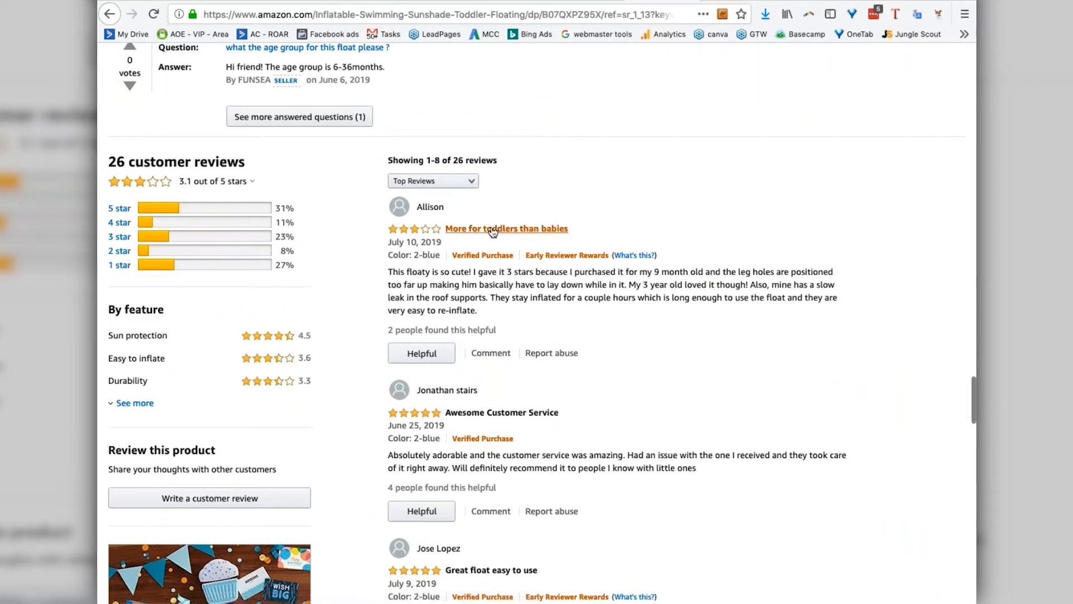
mouse_move(124, 269)
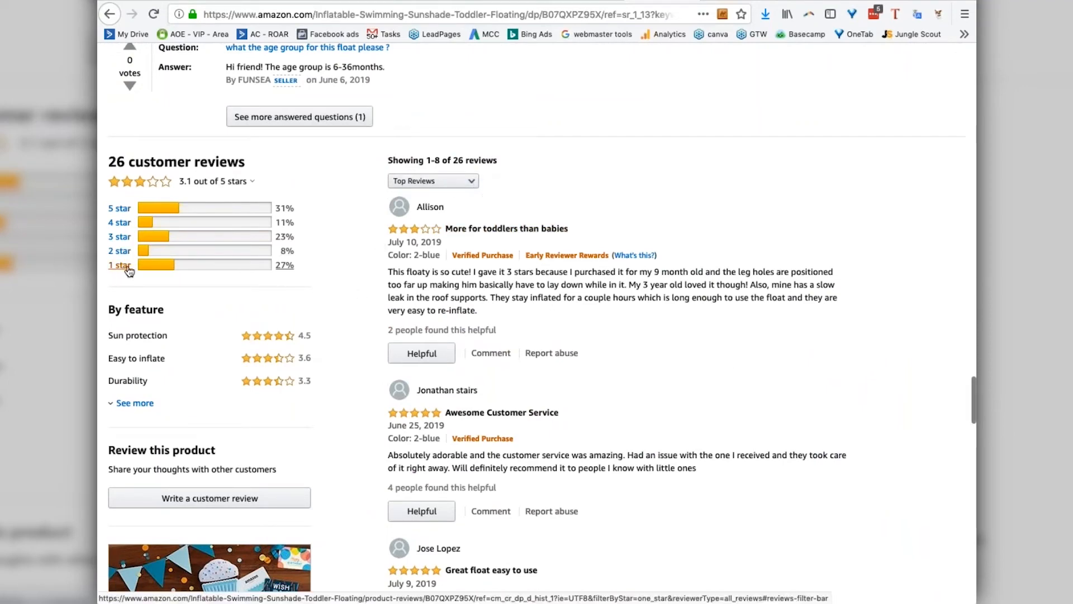
left_click(119, 264)
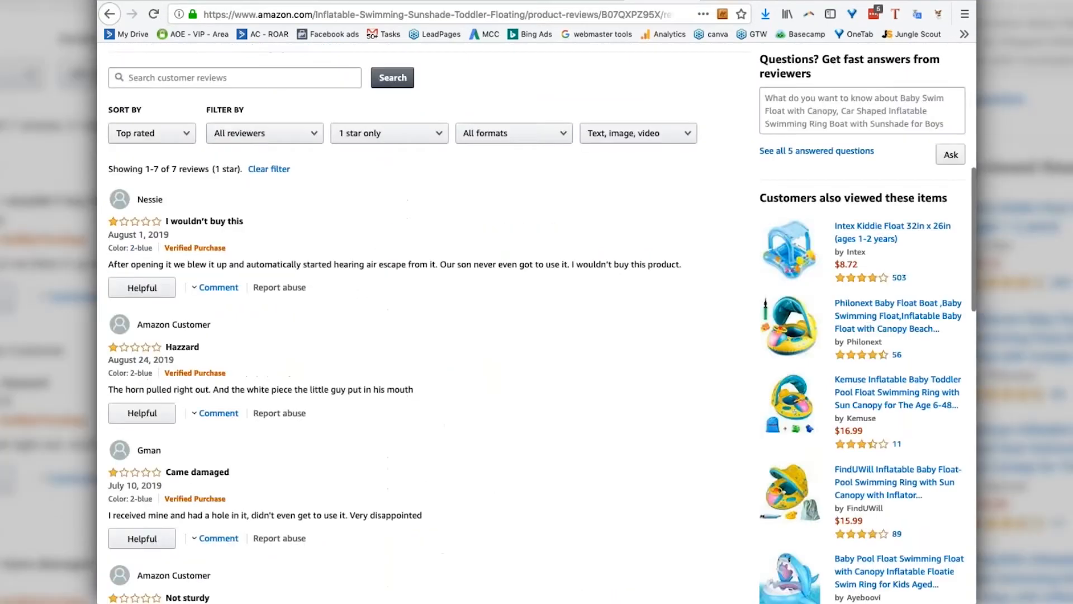
mouse_move(319, 266)
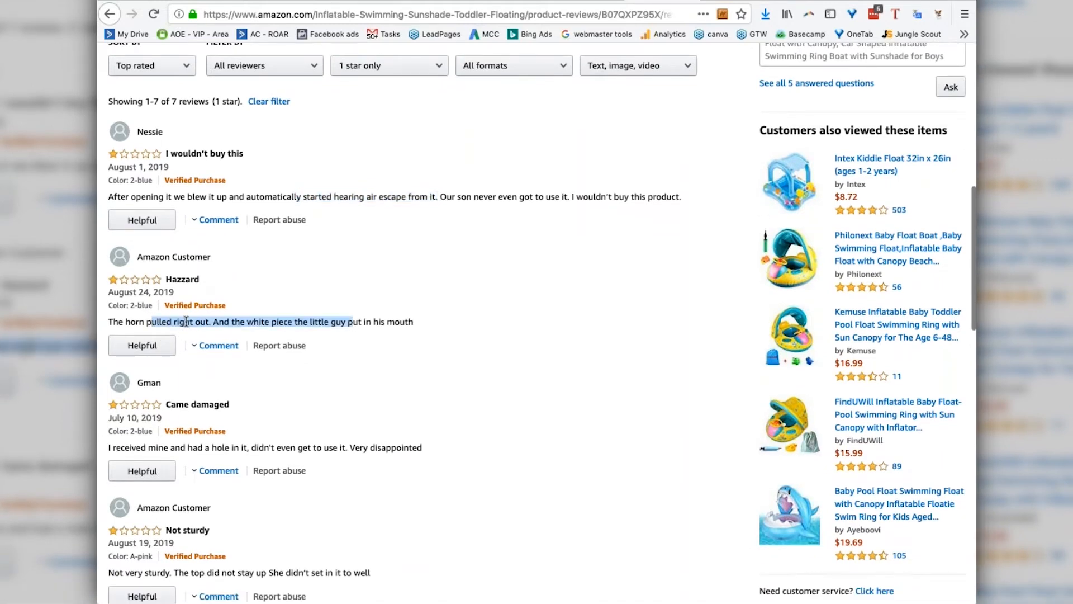
scroll("down", 3)
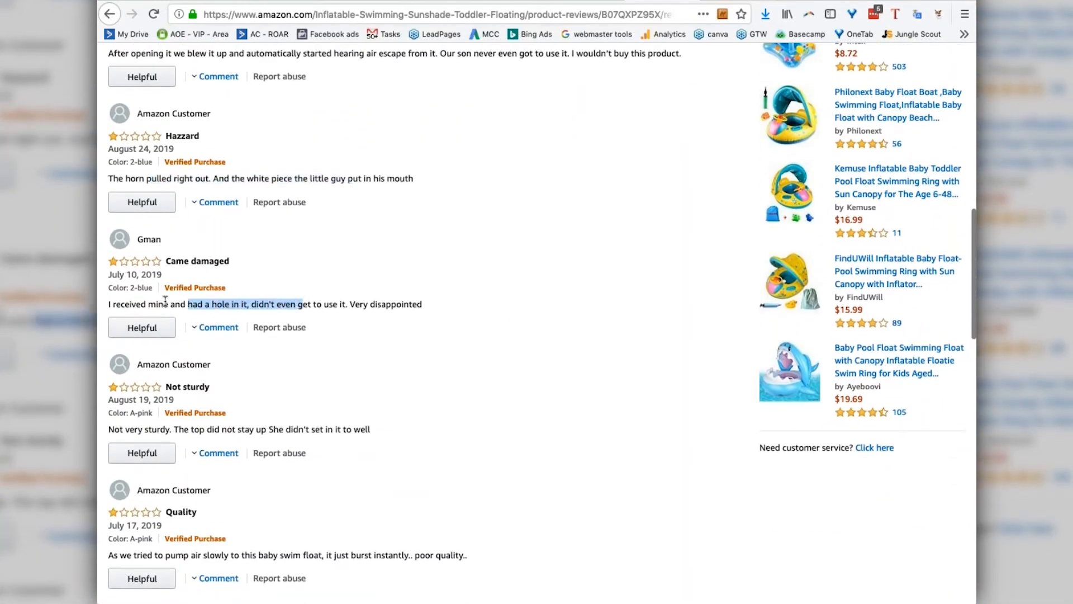
scroll("down", 3)
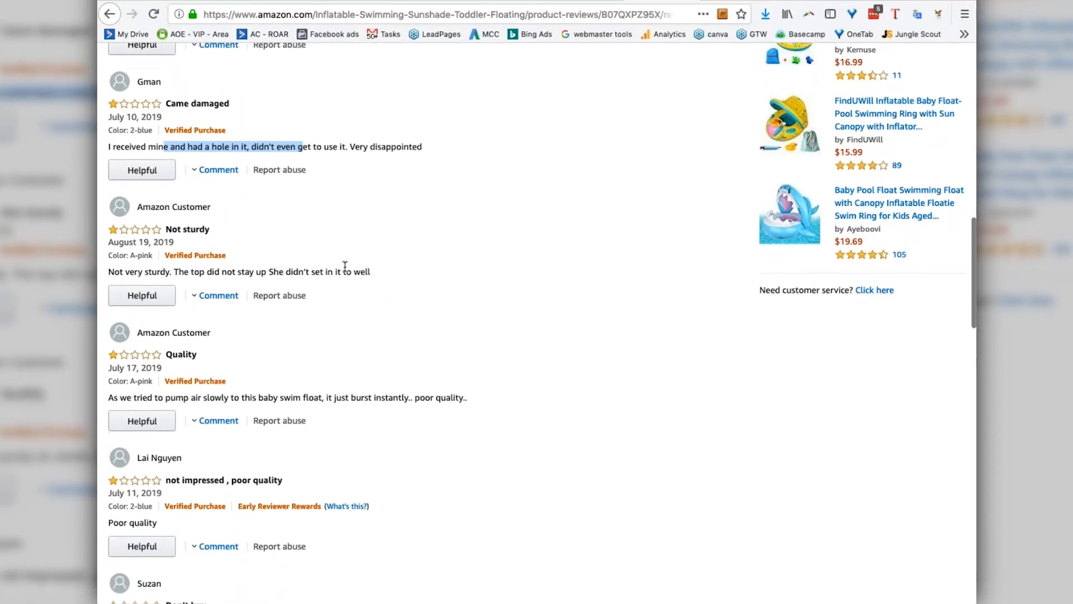
scroll("down", 3)
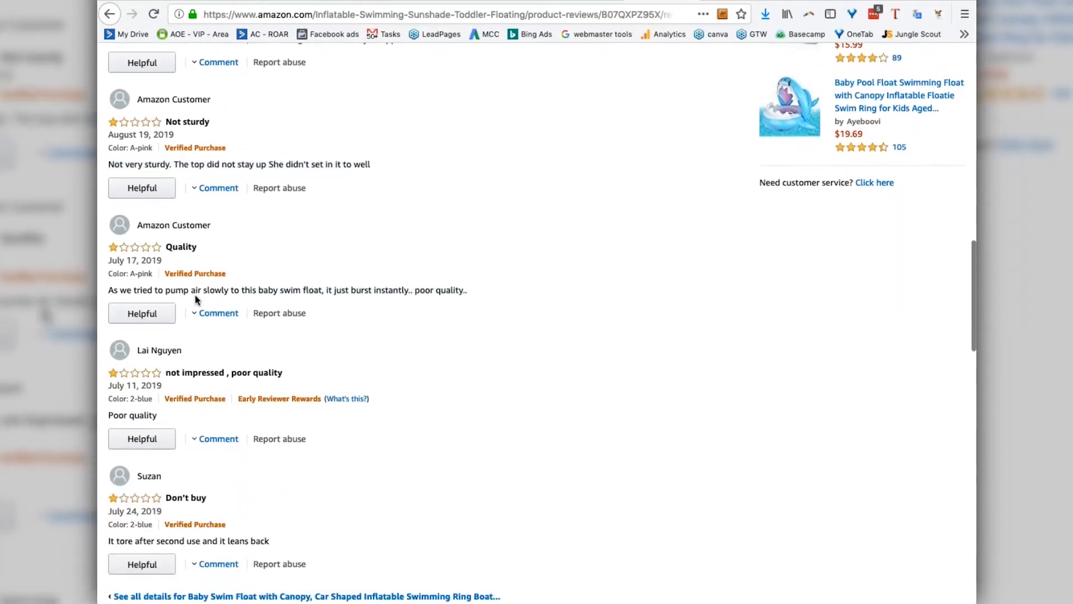
scroll("down", 3)
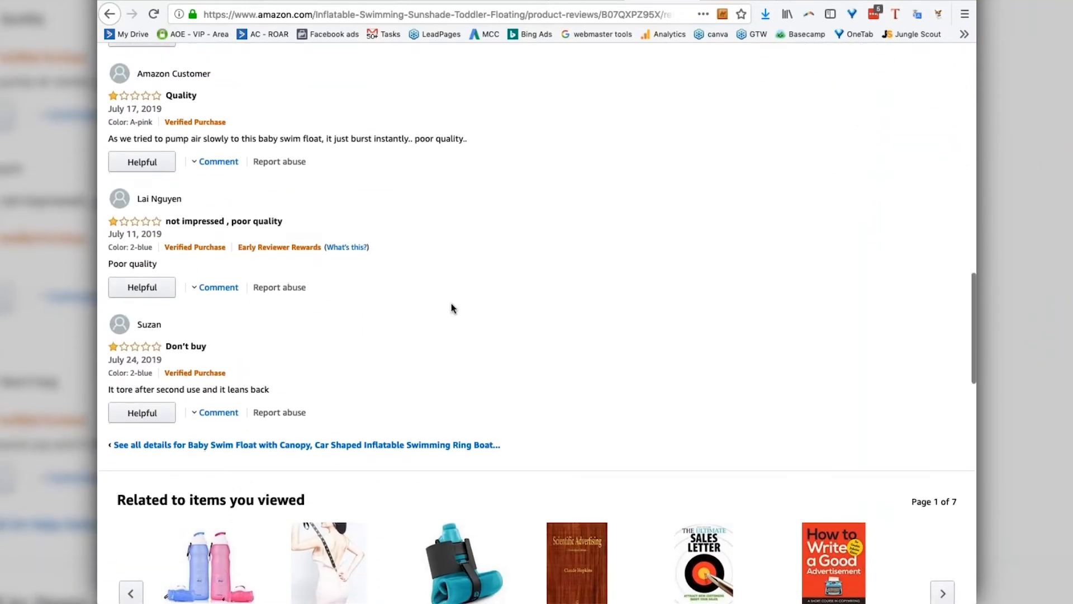
scroll("down", 3)
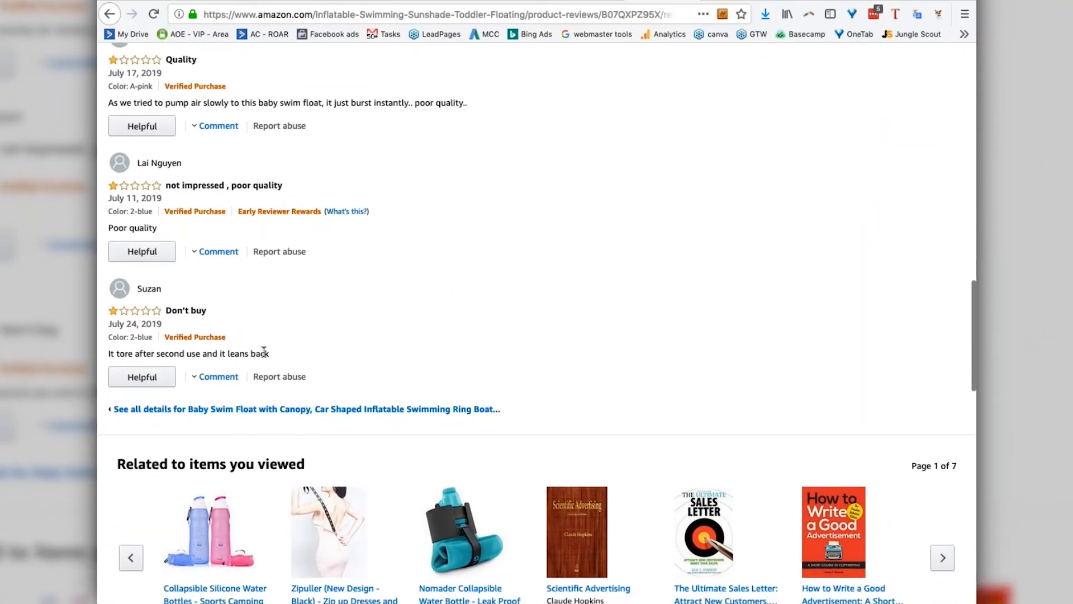
mouse_move(486, 342)
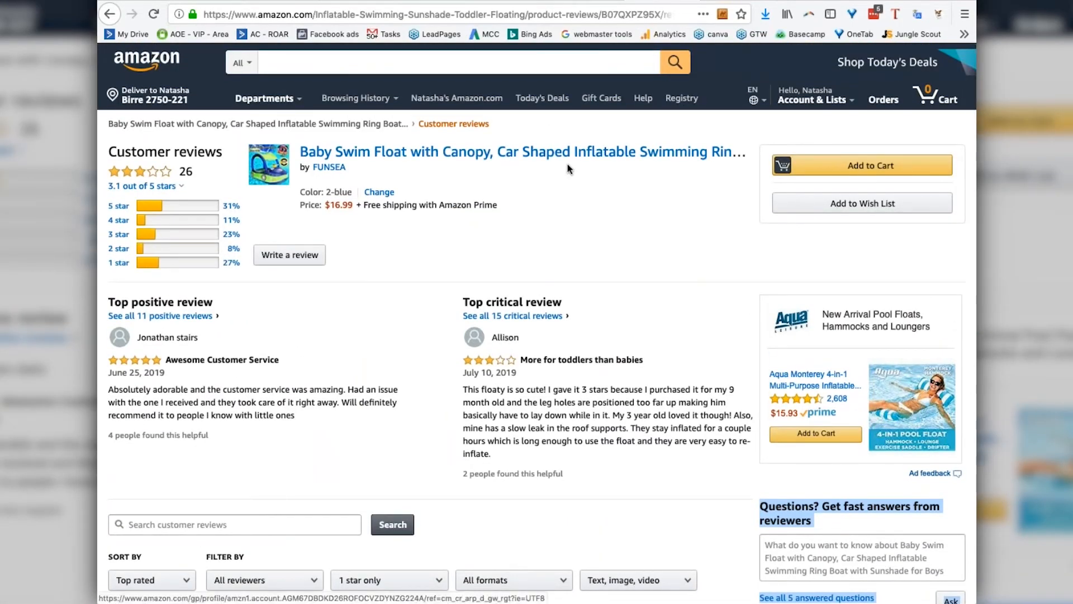
mouse_move(544, 262)
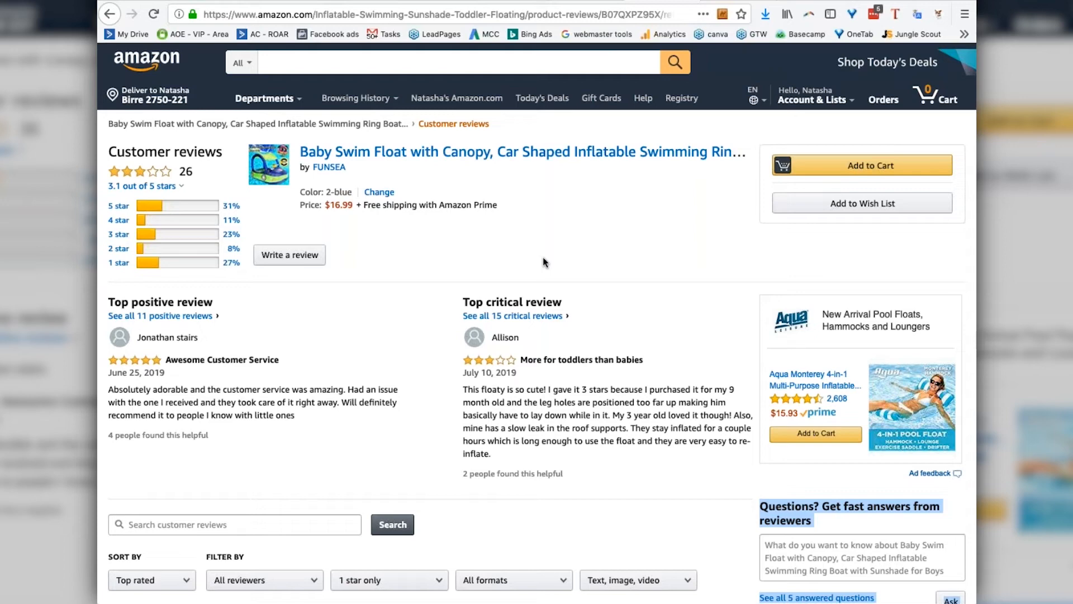
mouse_move(329, 152)
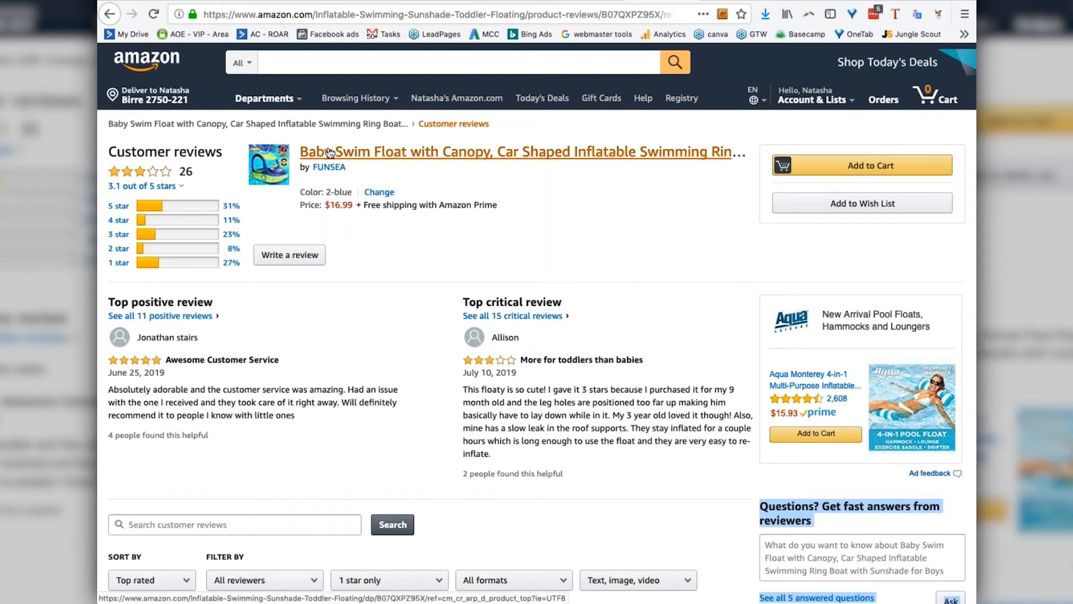
mouse_move(624, 218)
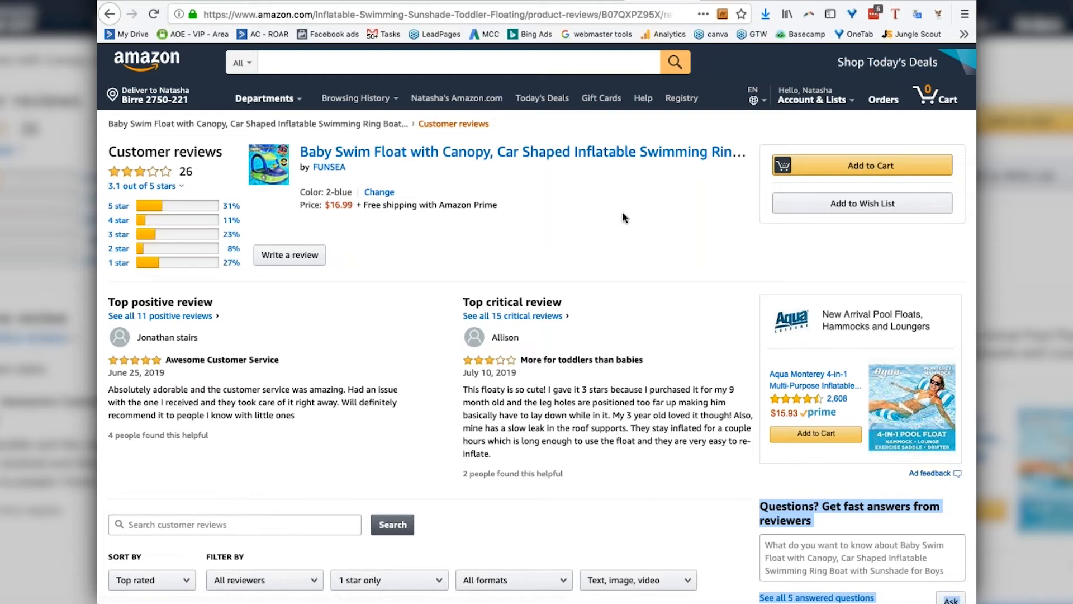
mouse_move(727, 437)
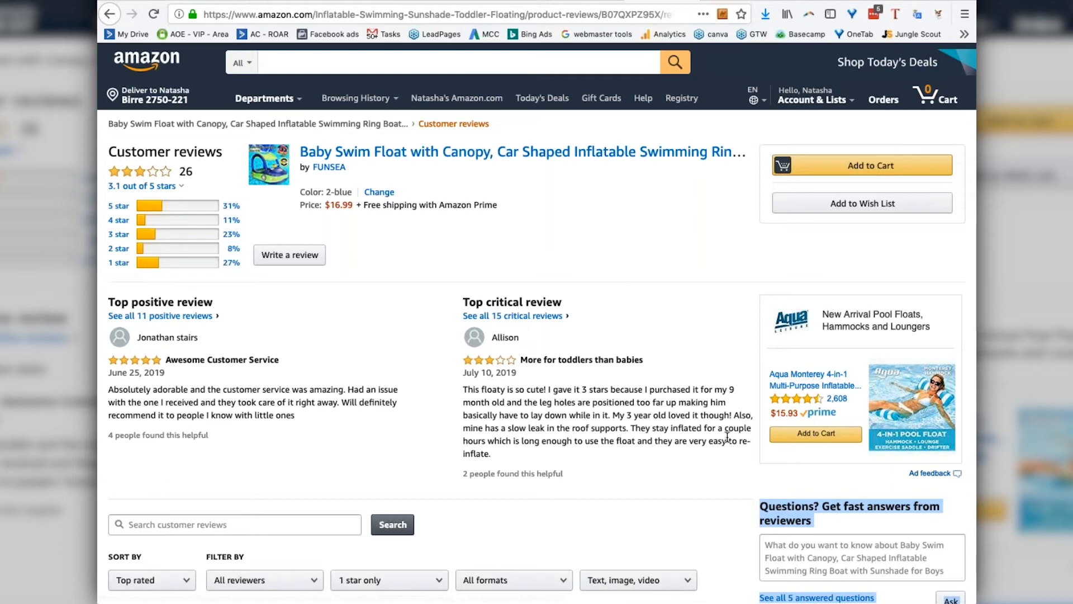
mouse_move(941, 406)
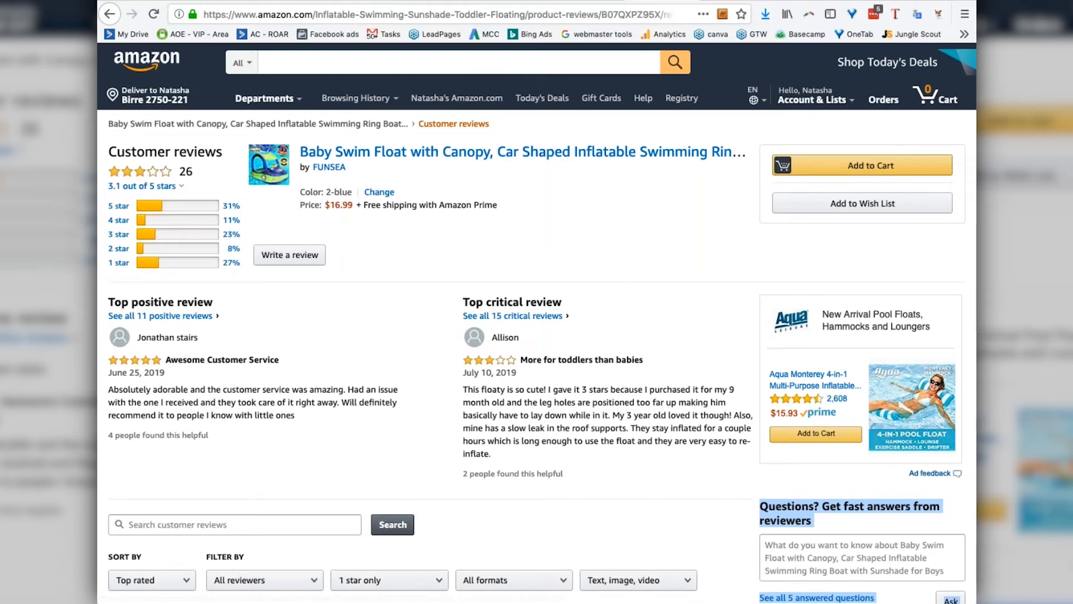
mouse_move(698, 21)
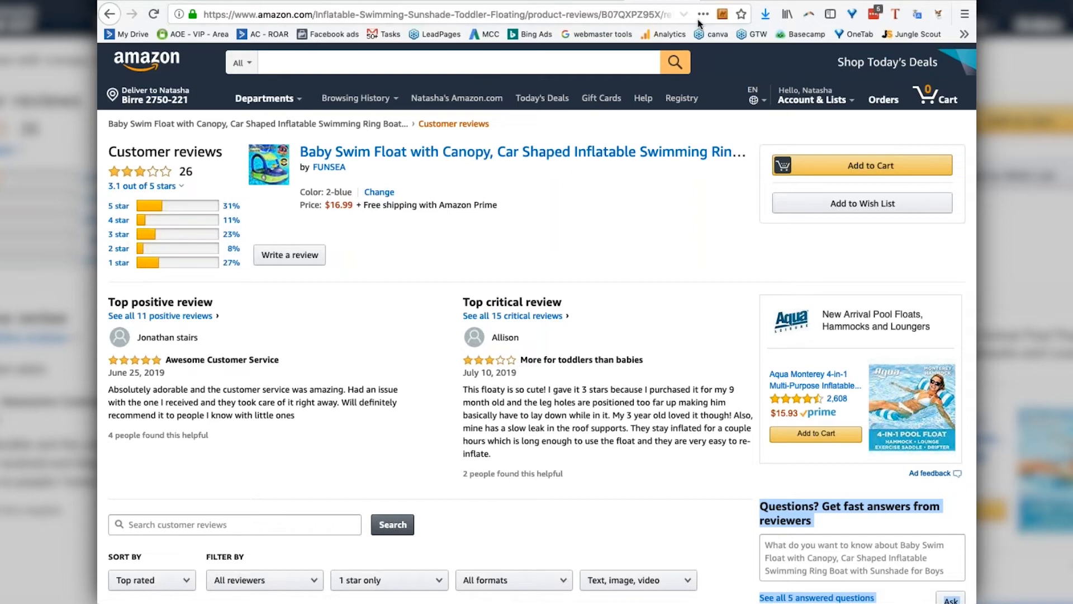